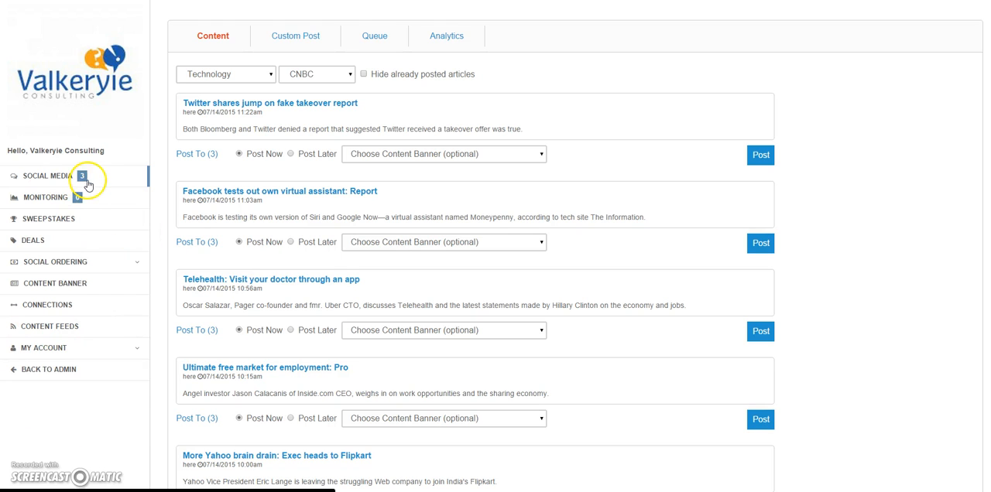
{"action": "mouse_move", "coordinate": [111, 152]}
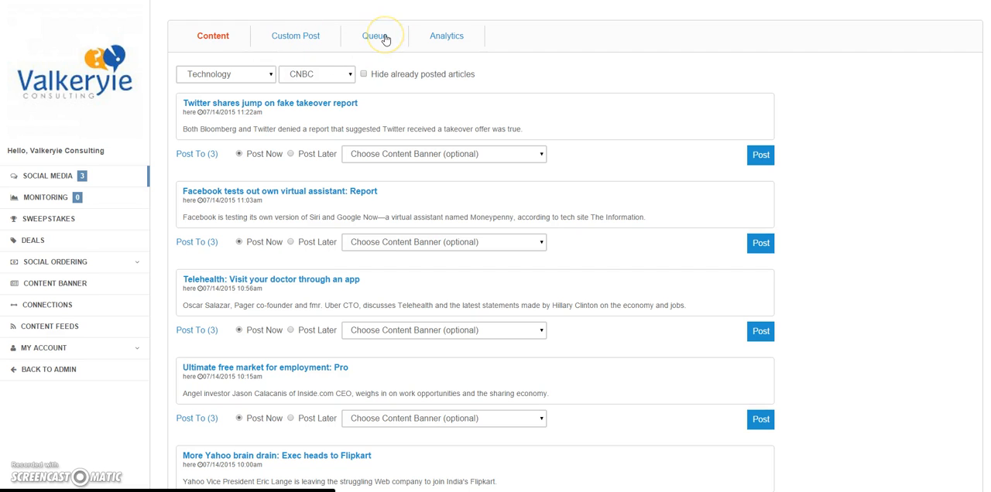
{"action": "mouse_move", "coordinate": [438, 36]}
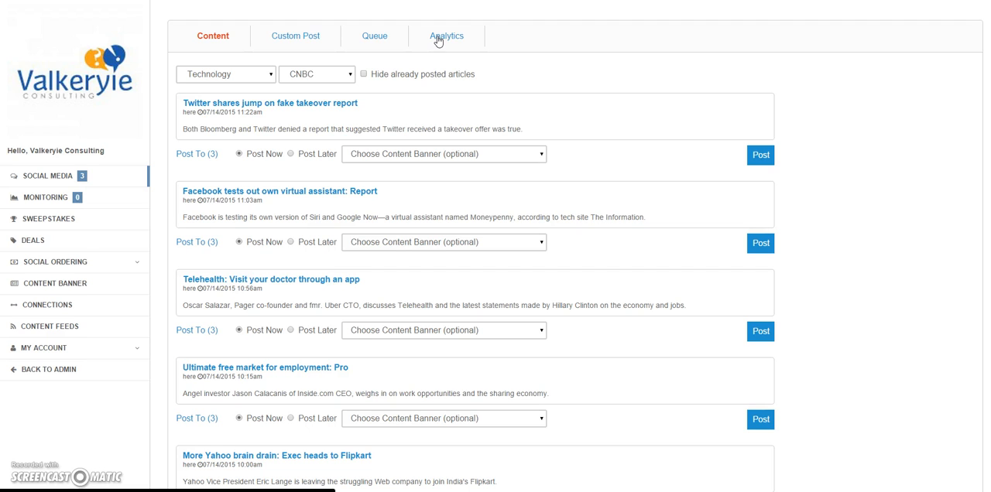
{"action": "mouse_move", "coordinate": [186, 155]}
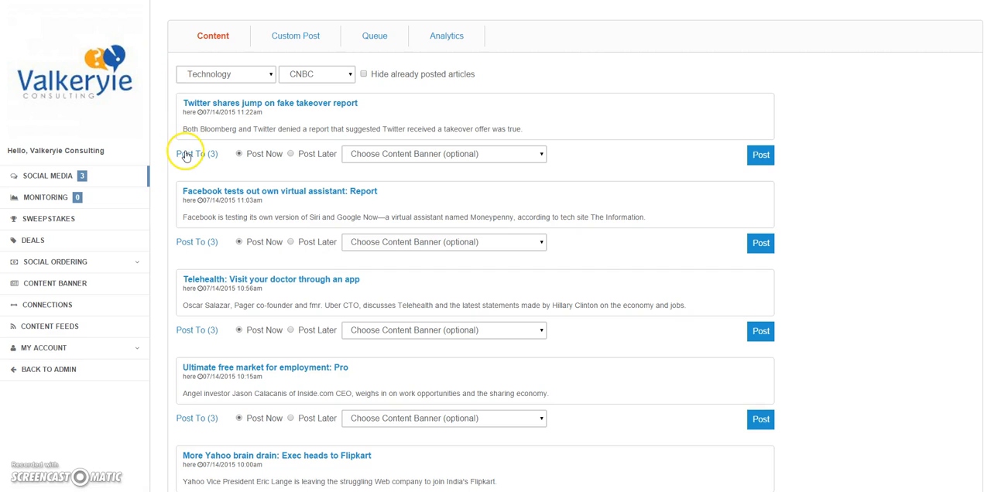
Step: Switch the article feed category from Technology to Financial and bring up the news source choices
{"action": "left_click", "coordinate": [195, 153]}
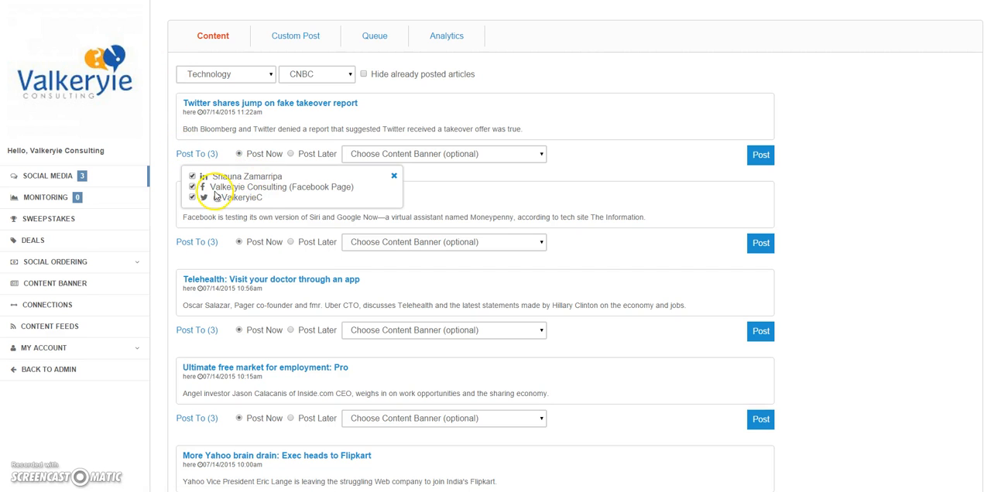
{"action": "mouse_move", "coordinate": [316, 197]}
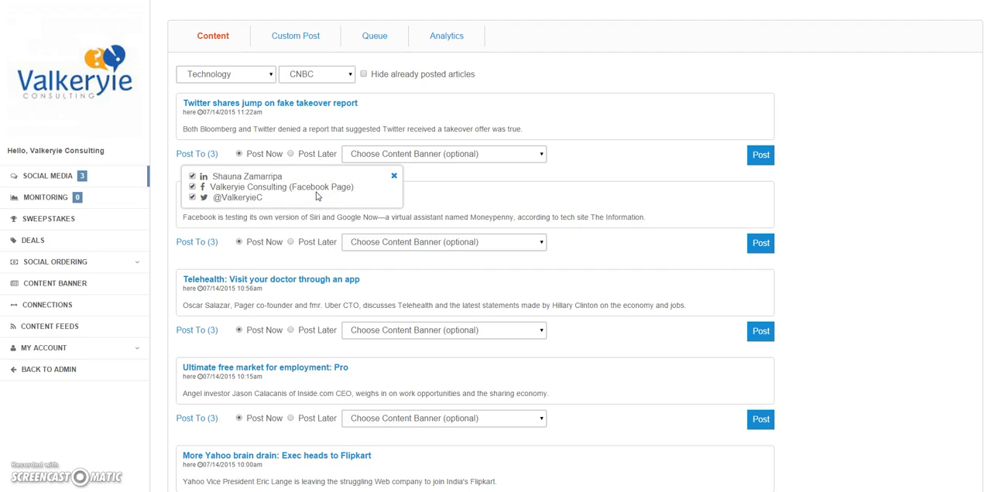
{"action": "mouse_move", "coordinate": [262, 202]}
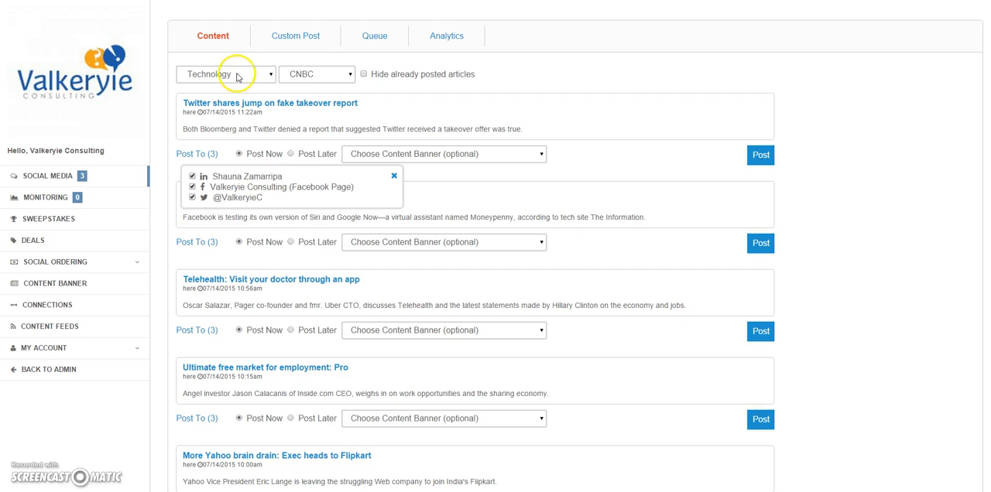
{"action": "left_click", "coordinate": [225, 74]}
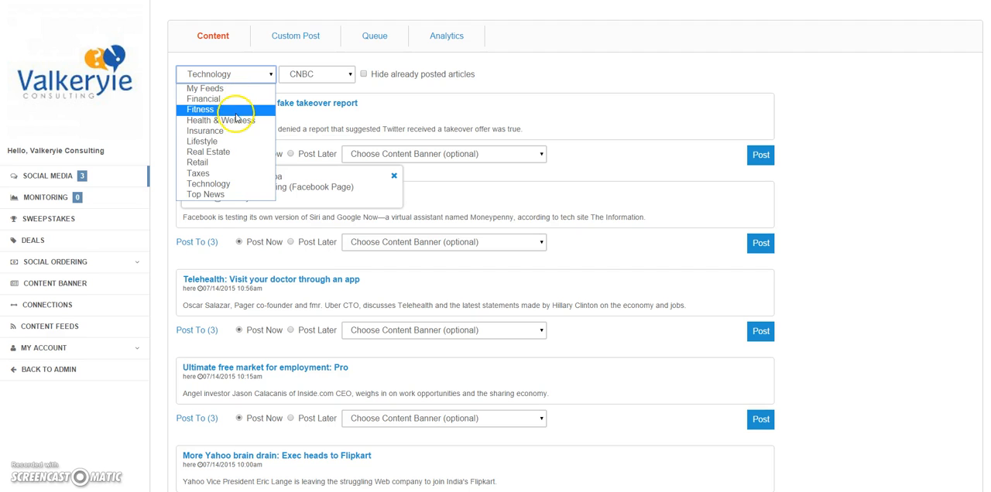
{"action": "mouse_move", "coordinate": [240, 142]}
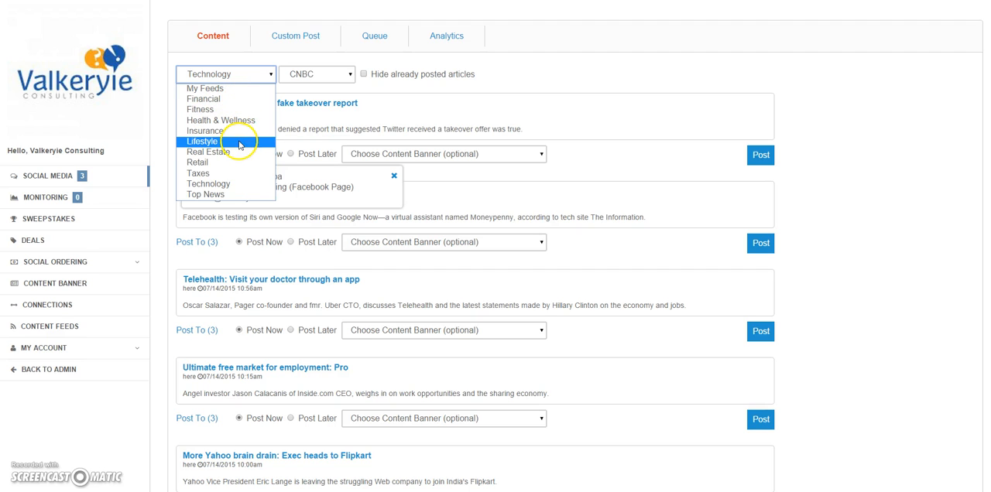
{"action": "mouse_move", "coordinate": [242, 193]}
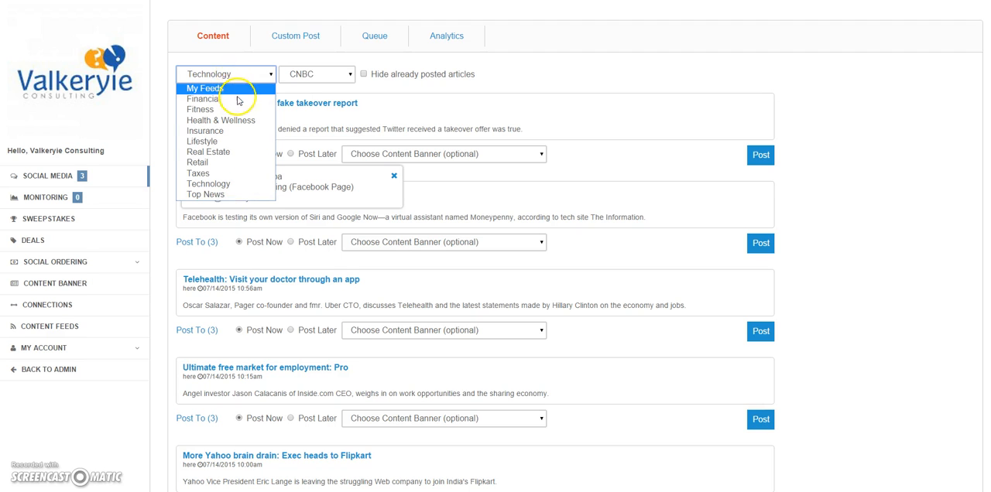
{"action": "left_click", "coordinate": [201, 99]}
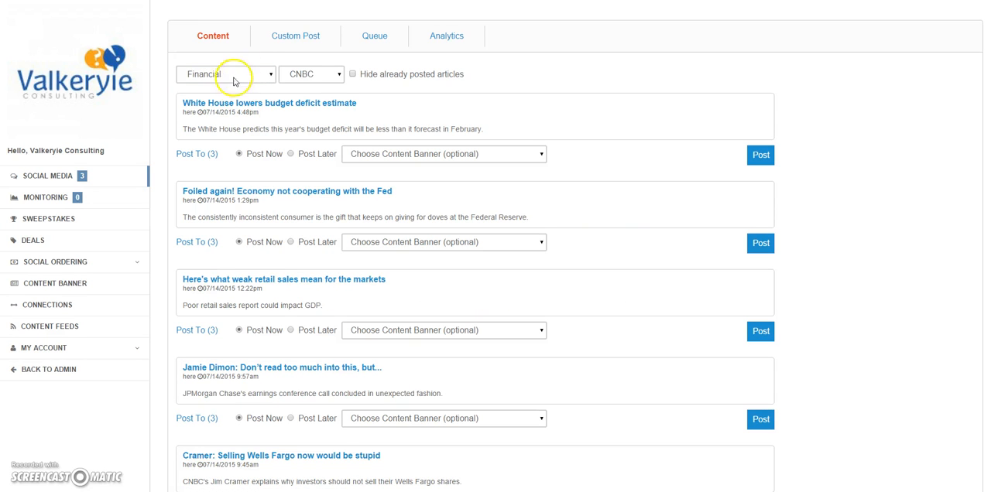
{"action": "left_click", "coordinate": [311, 74]}
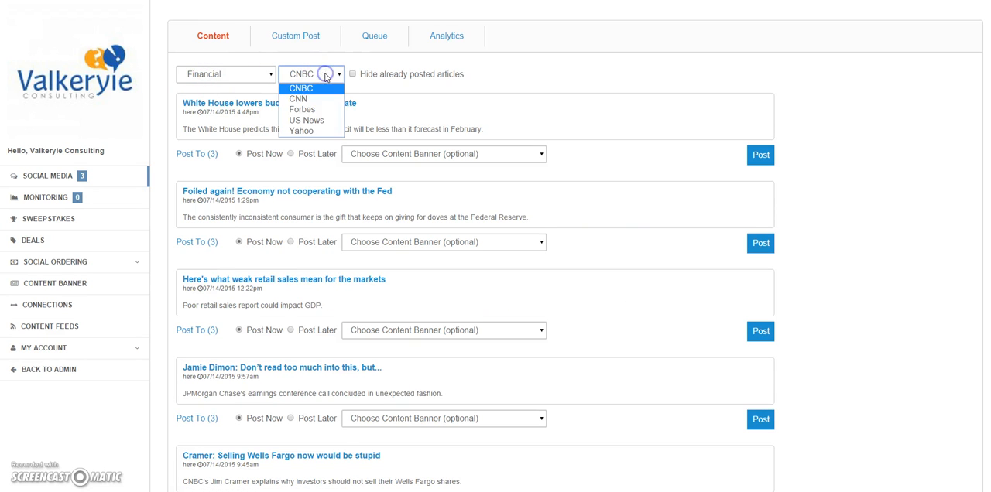
{"action": "mouse_move", "coordinate": [306, 121]}
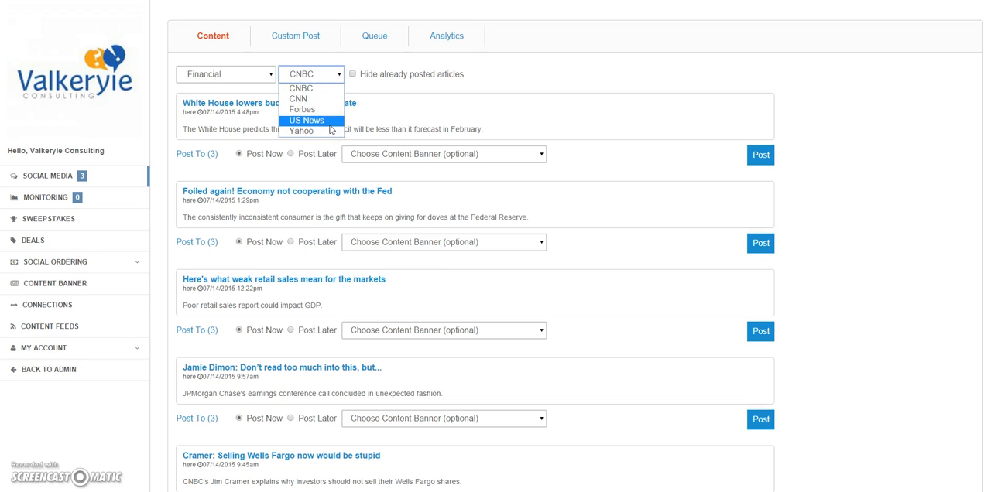
{"action": "mouse_move", "coordinate": [323, 88]}
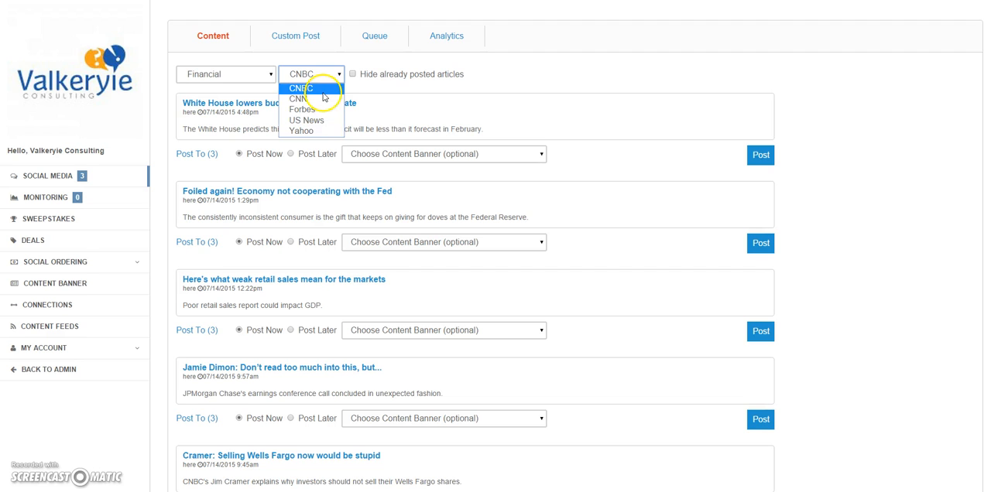
{"action": "mouse_move", "coordinate": [323, 109]}
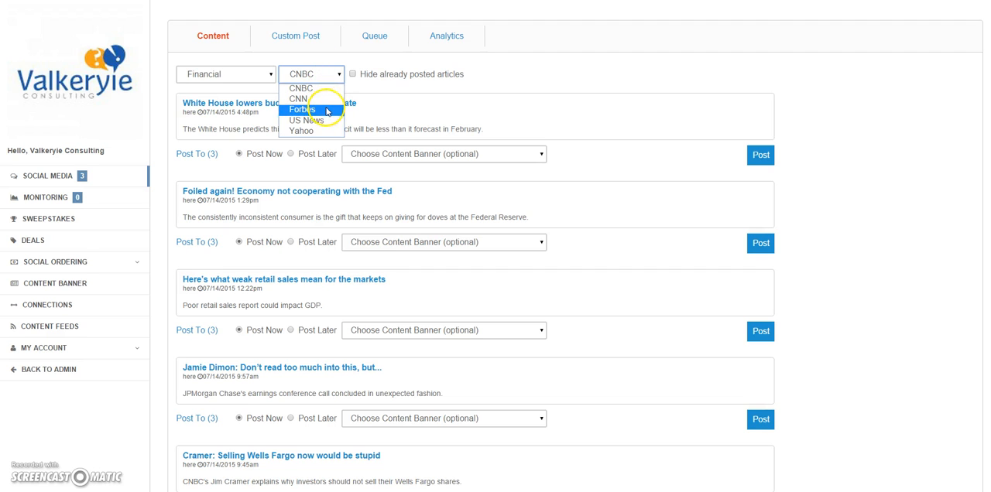
{"action": "mouse_move", "coordinate": [326, 130]}
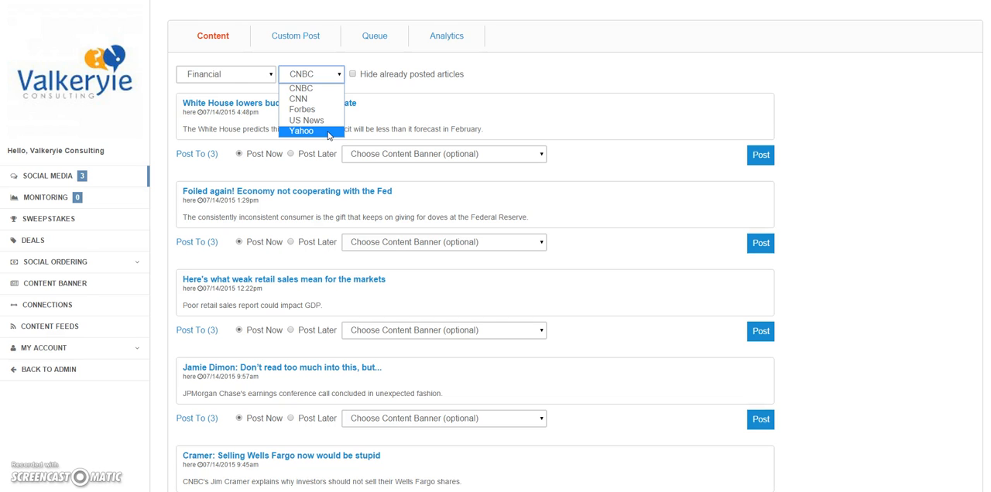
Step: Change the feed source to Yahoo and reveal the posting accounts for the Amazon article
{"action": "left_click", "coordinate": [300, 130]}
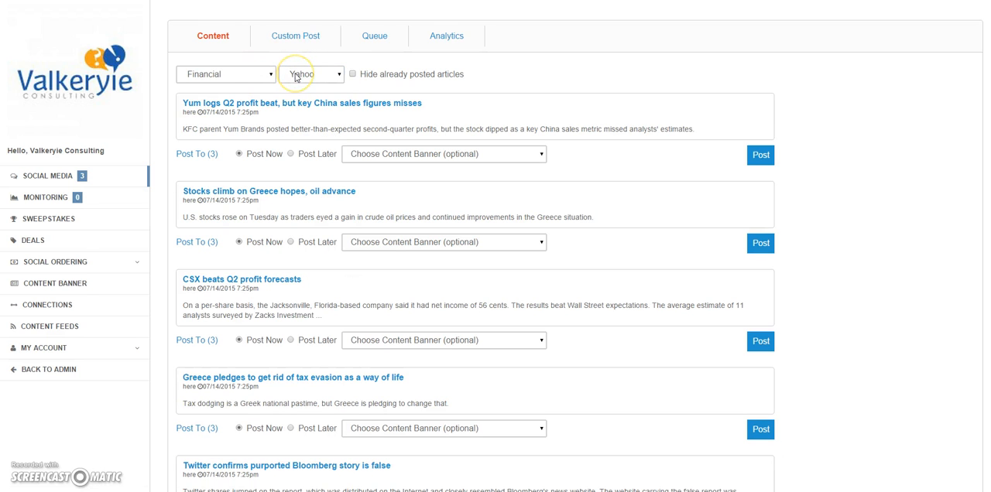
{"action": "scroll", "scroll_direction": "down", "scroll_amount": 3}
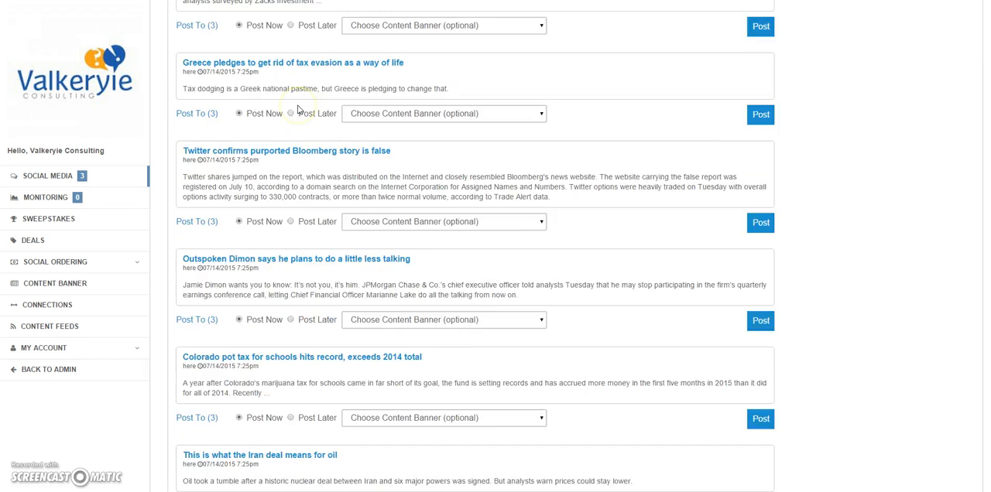
{"action": "scroll", "scroll_direction": "down", "scroll_amount": 3}
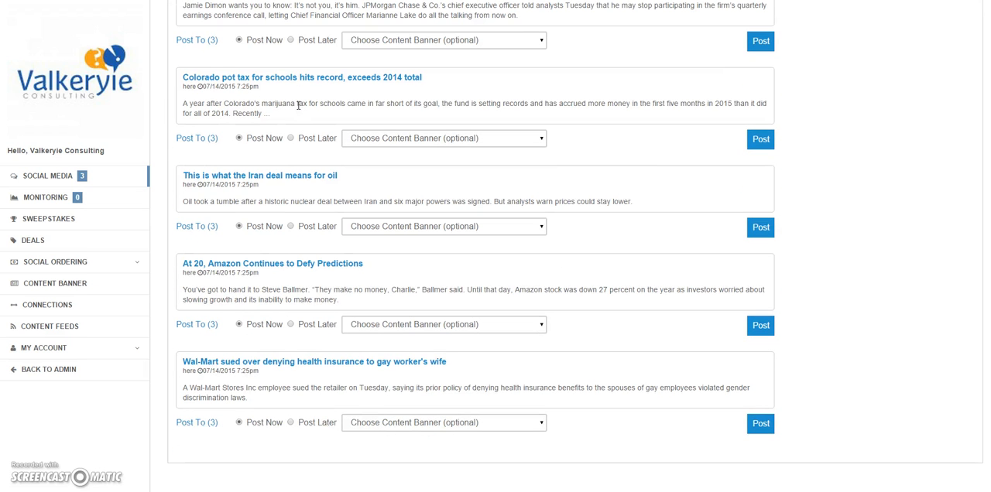
{"action": "mouse_move", "coordinate": [285, 256]}
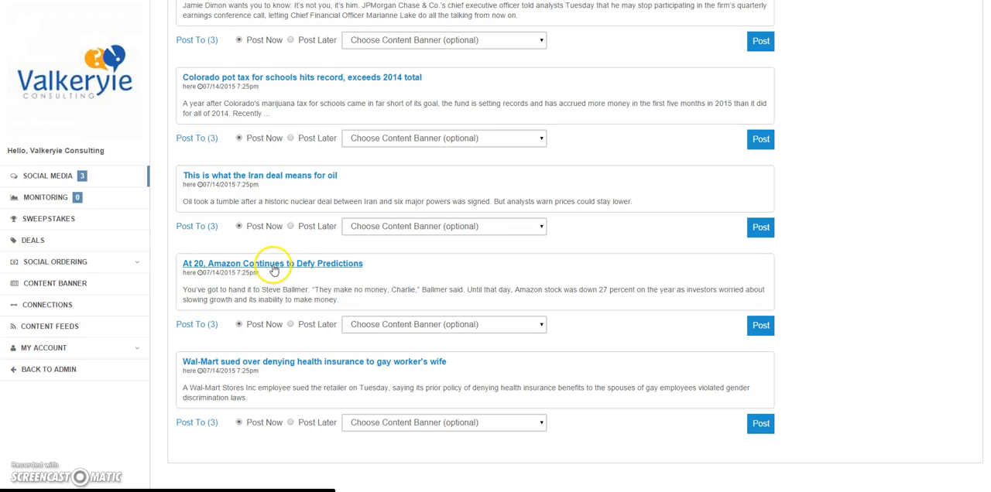
{"action": "mouse_move", "coordinate": [303, 273]}
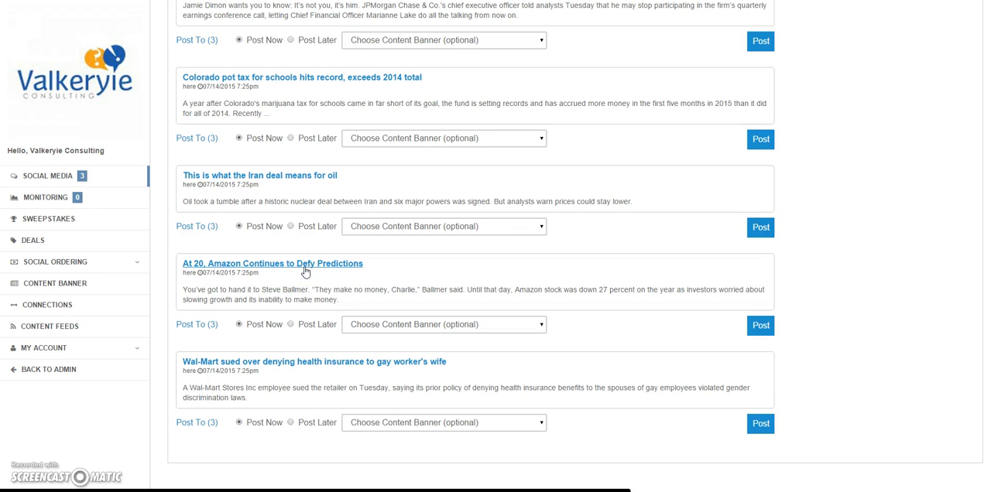
{"action": "left_click", "coordinate": [196, 325]}
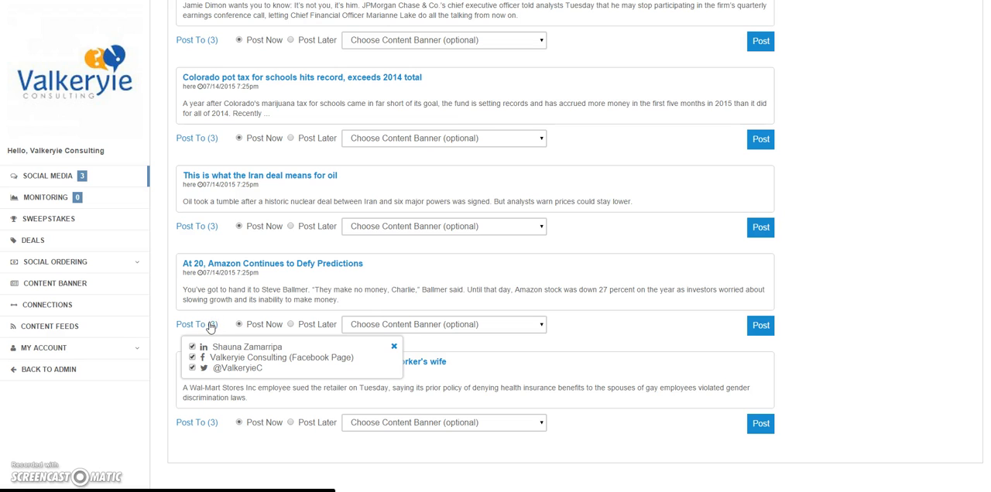
Step: Schedule the Amazon article to post later and attach the FREE Targeted Twitter Traffic banner
{"action": "left_click", "coordinate": [291, 325]}
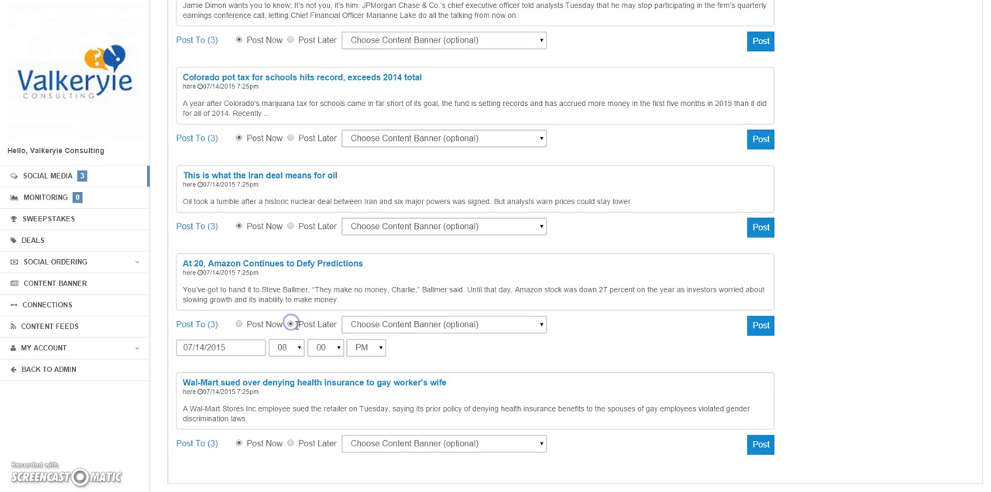
{"action": "left_click", "coordinate": [291, 325]}
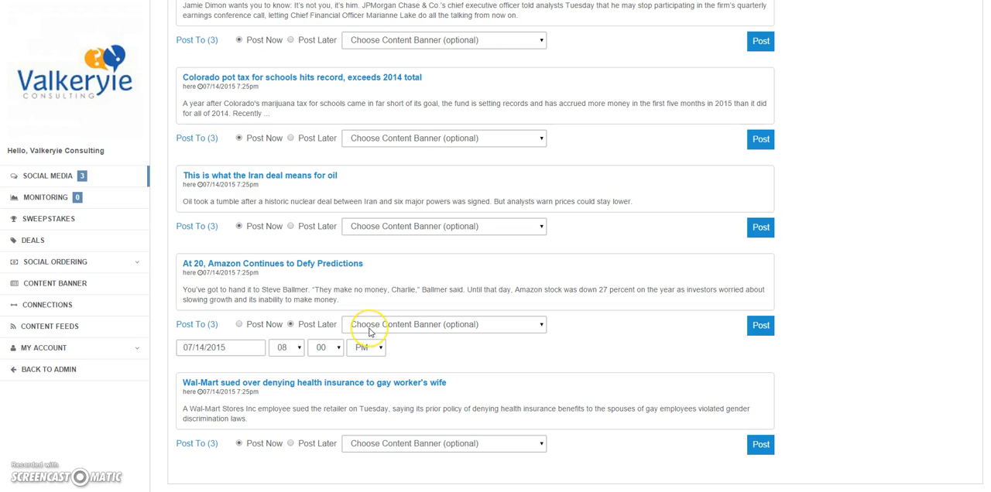
{"action": "left_click", "coordinate": [443, 325]}
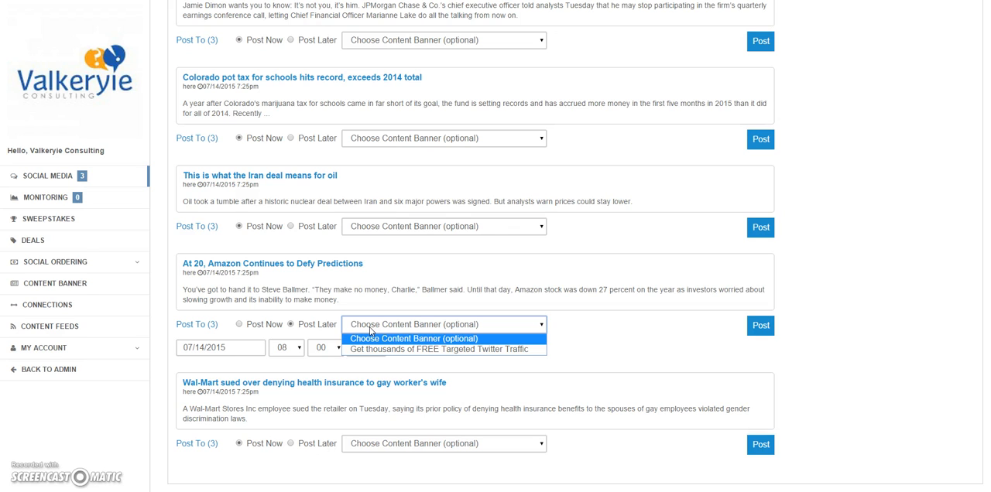
{"action": "mouse_move", "coordinate": [381, 350]}
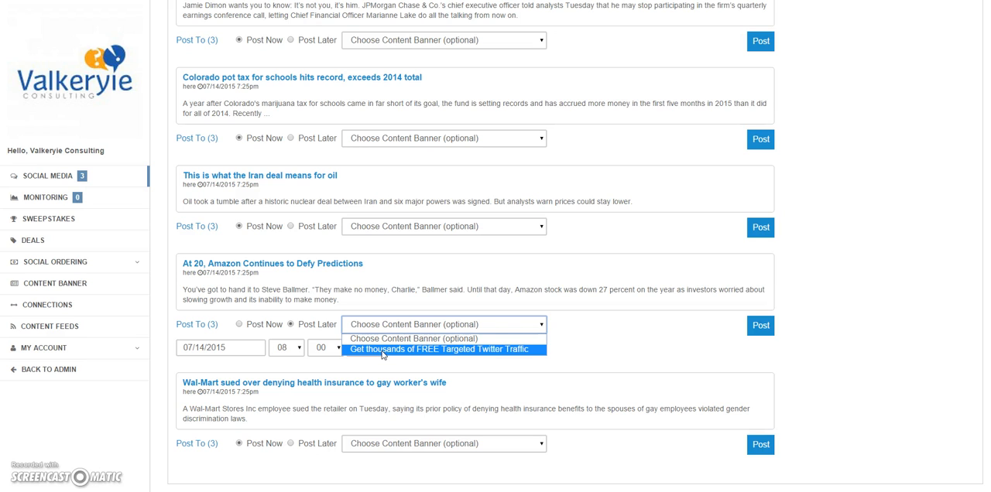
{"action": "left_click", "coordinate": [443, 349]}
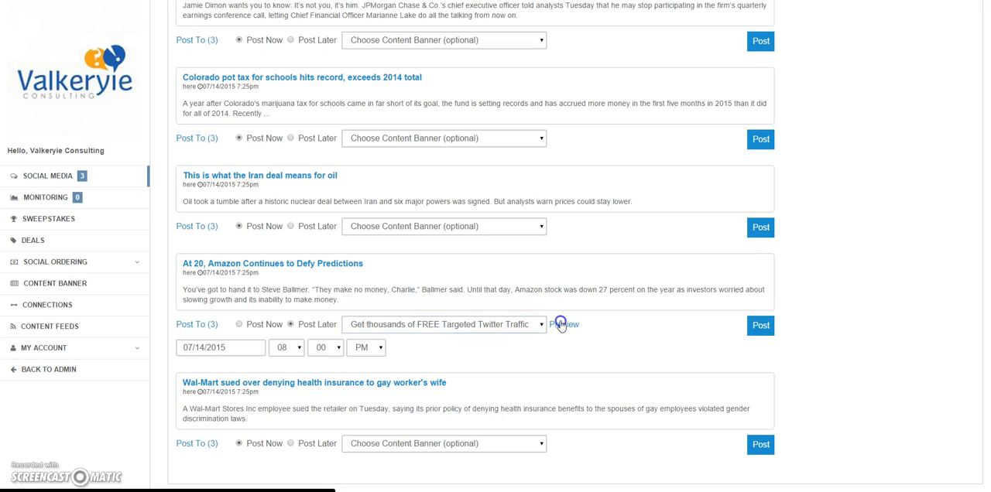
{"action": "left_click", "coordinate": [564, 325]}
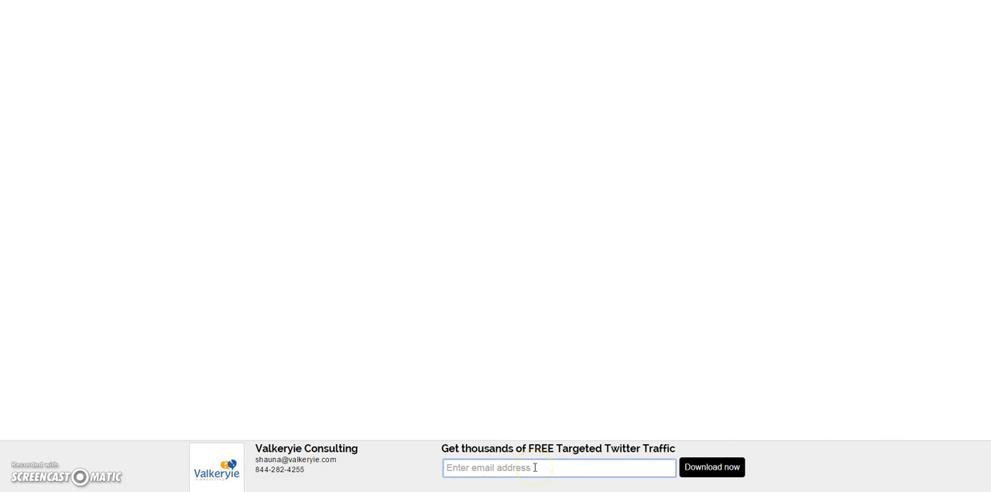
{"action": "type", "text": "shauna"}
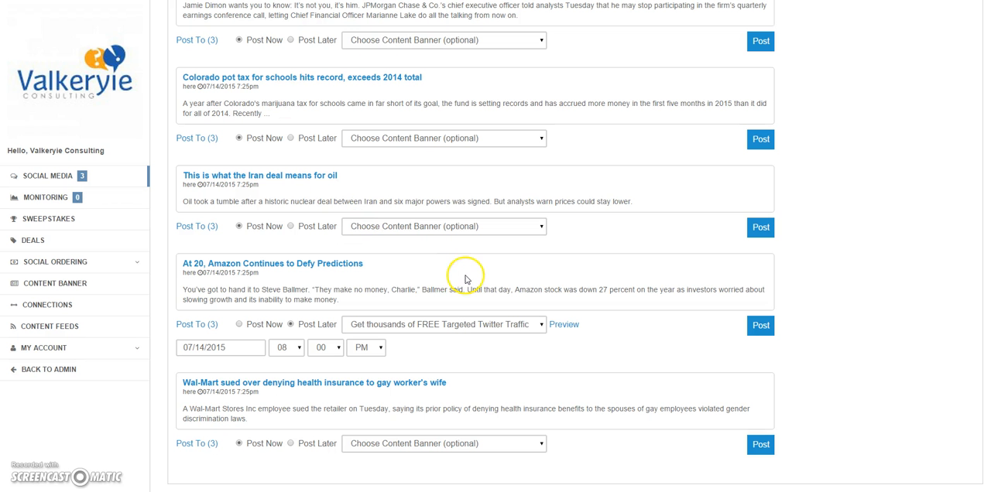
{"action": "mouse_move", "coordinate": [759, 325]}
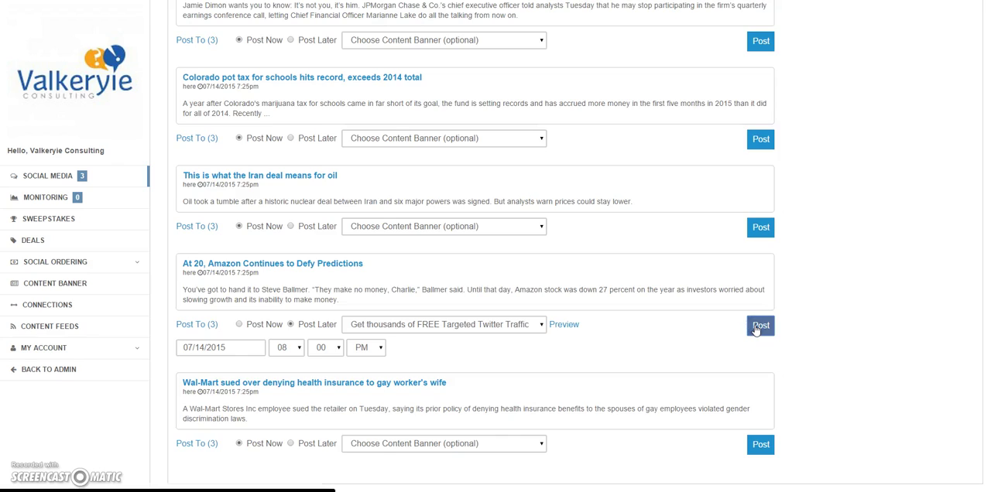
{"action": "left_click", "coordinate": [759, 325]}
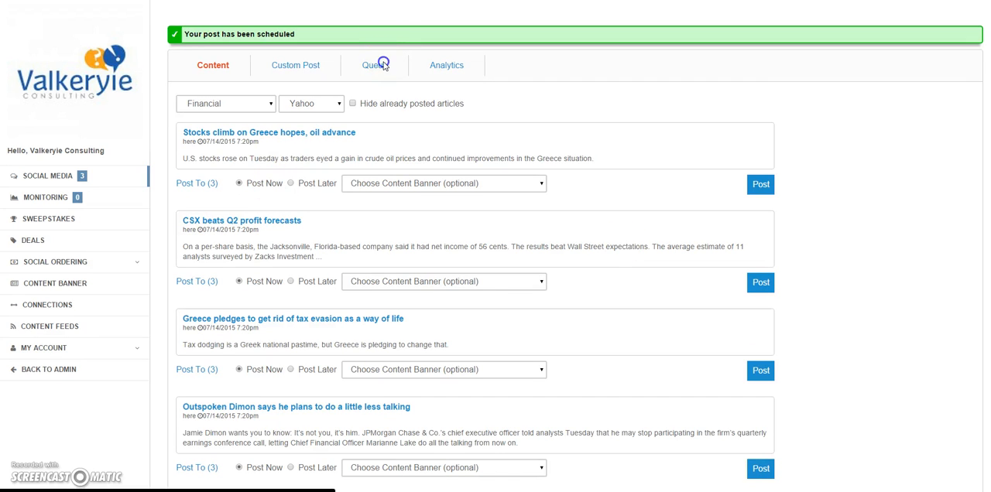
{"action": "left_click", "coordinate": [376, 65]}
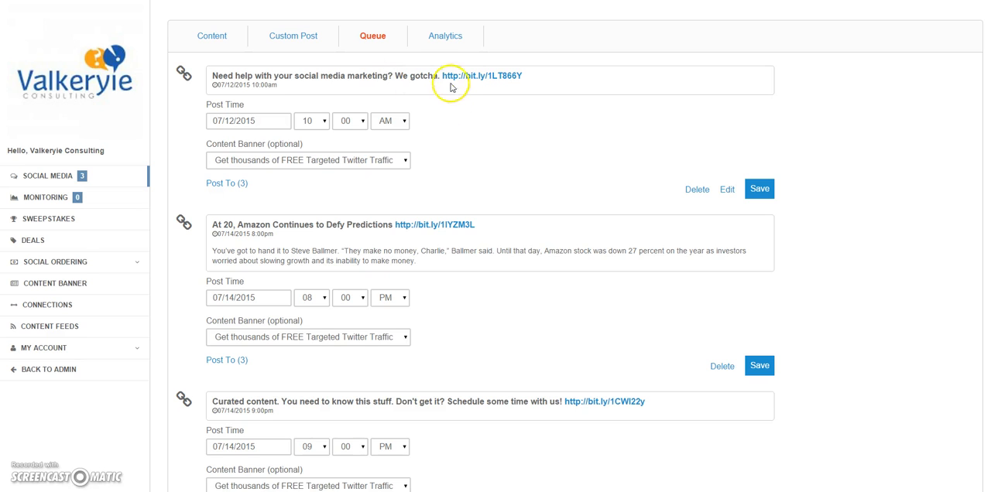
{"action": "mouse_move", "coordinate": [465, 81]}
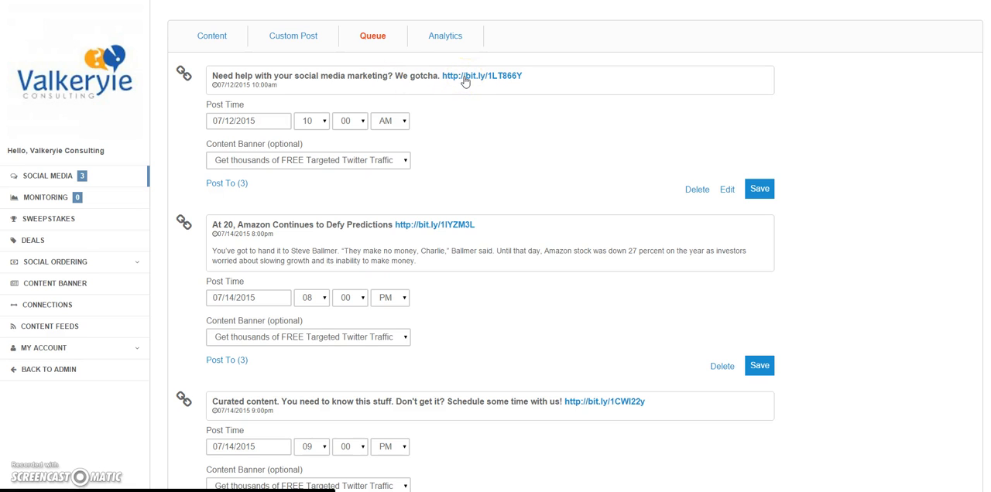
{"action": "scroll", "scroll_direction": "down", "scroll_amount": 3}
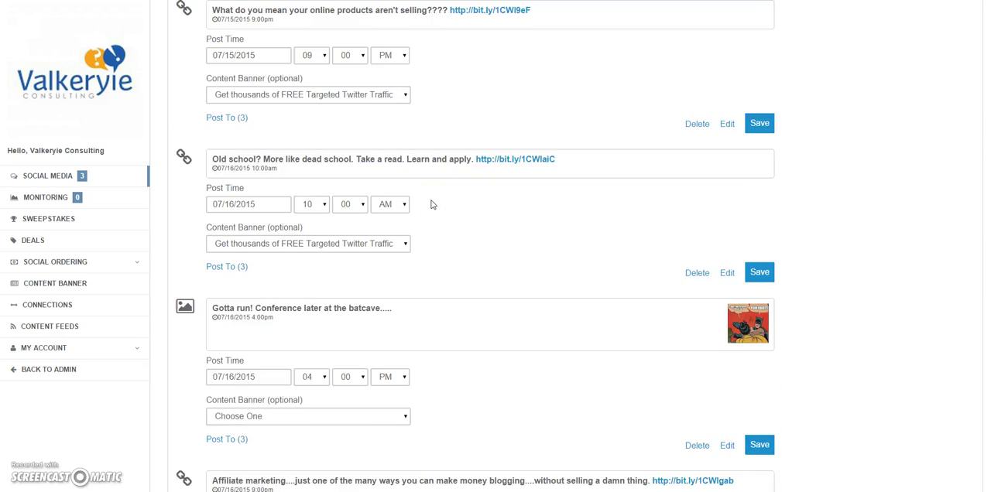
{"action": "scroll", "scroll_direction": "down", "scroll_amount": 3}
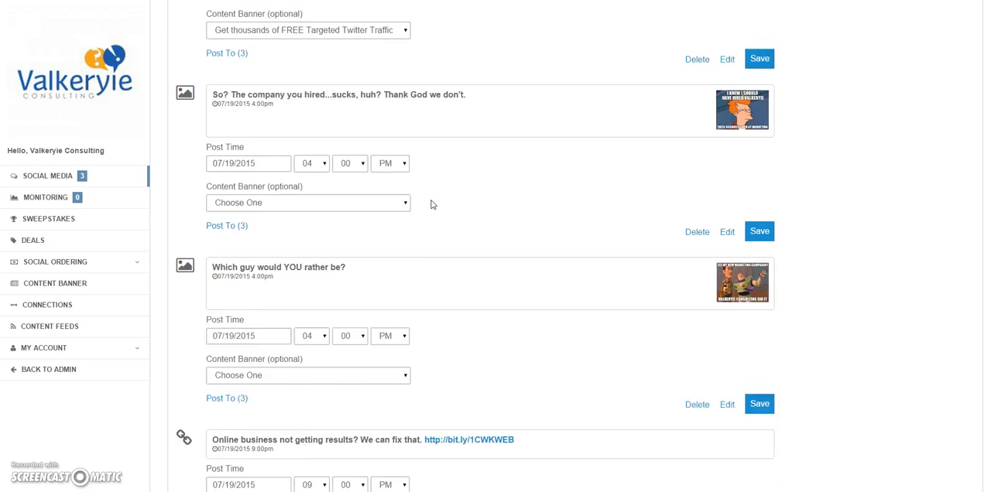
{"action": "scroll", "scroll_direction": "down", "scroll_amount": 3}
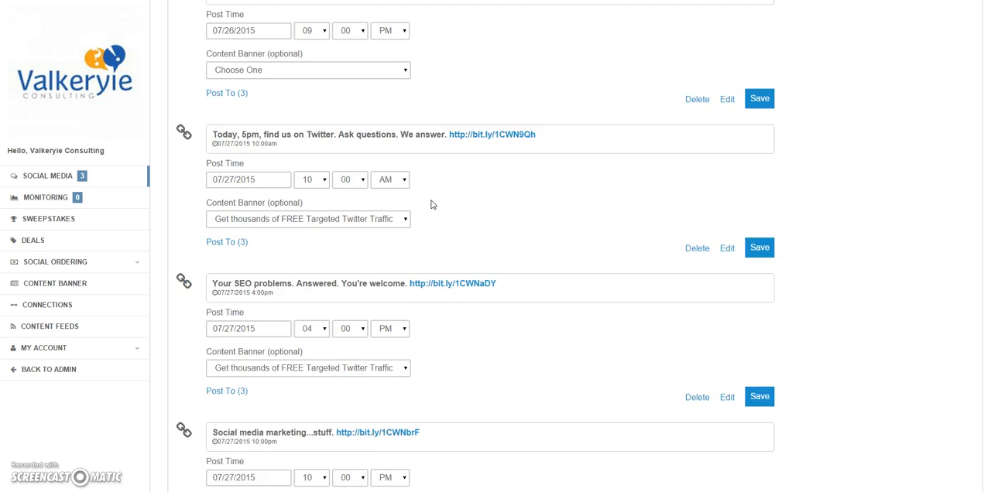
{"action": "scroll", "scroll_direction": "down", "scroll_amount": 3}
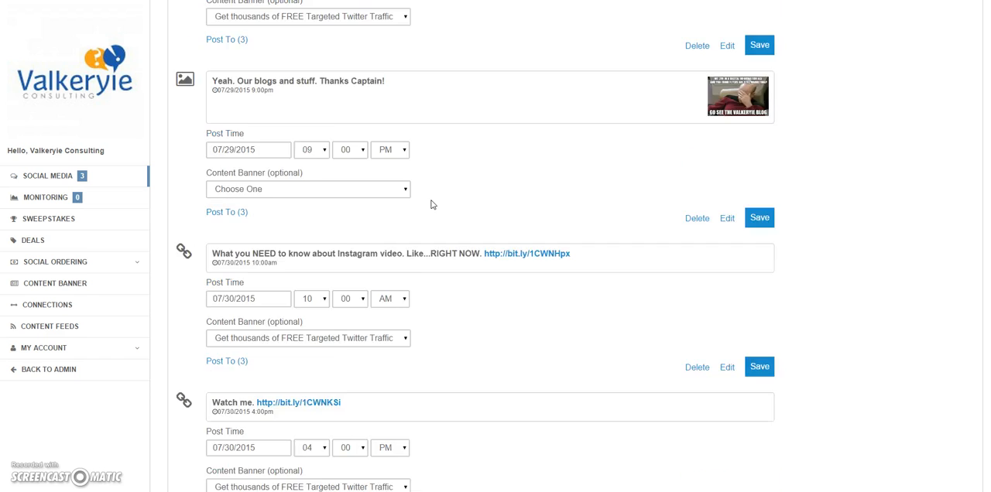
{"action": "scroll", "scroll_direction": "down", "scroll_amount": 3}
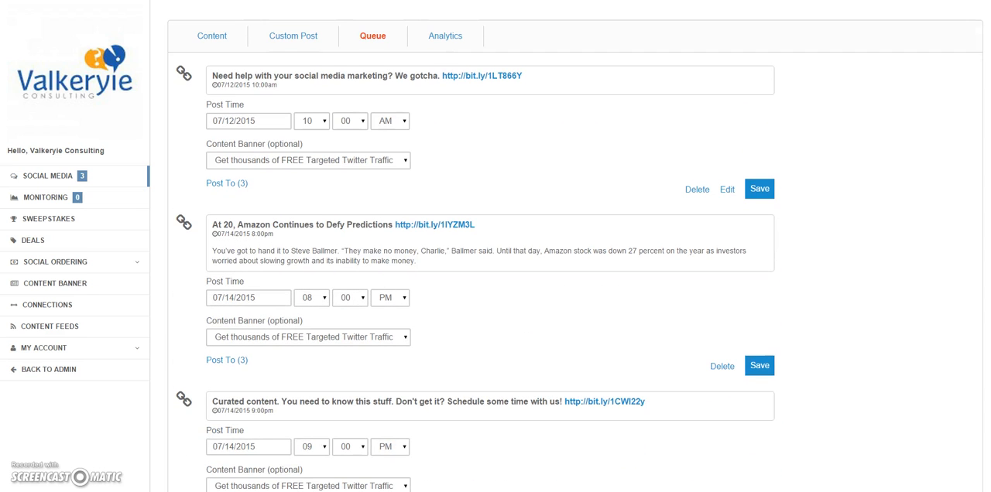
{"action": "mouse_move", "coordinate": [649, 273]}
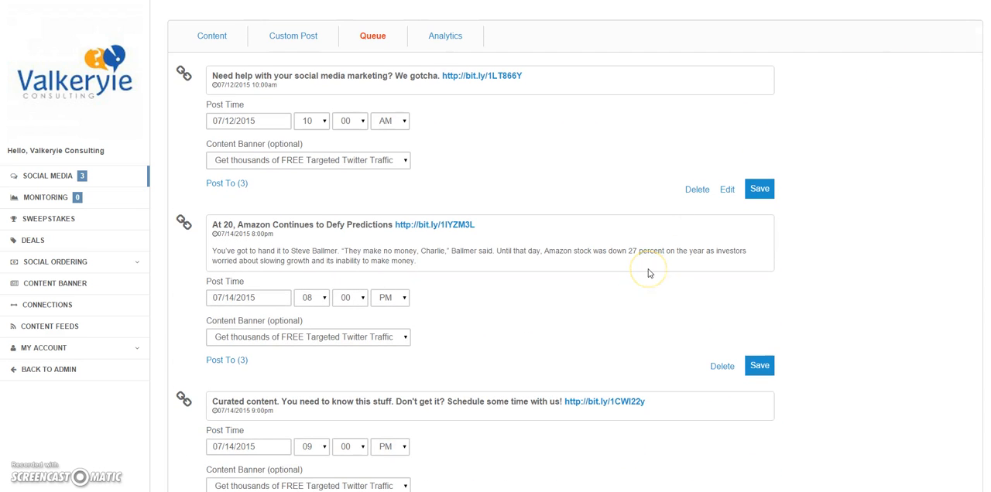
{"action": "mouse_move", "coordinate": [649, 272]}
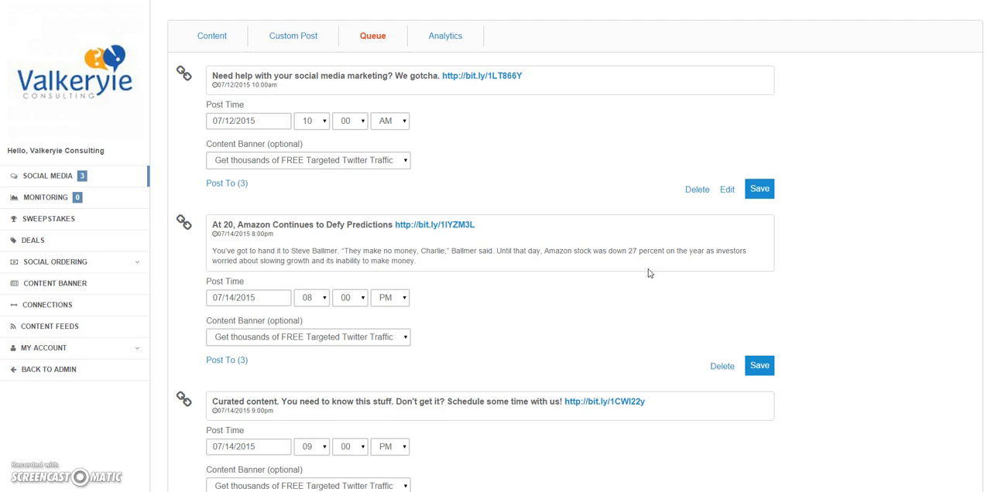
{"action": "mouse_move", "coordinate": [638, 158]}
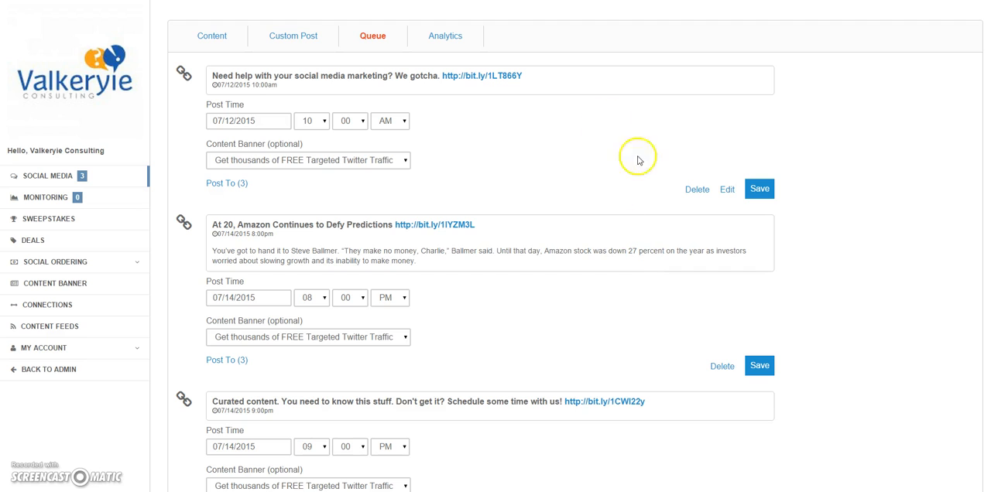
{"action": "mouse_move", "coordinate": [279, 21]}
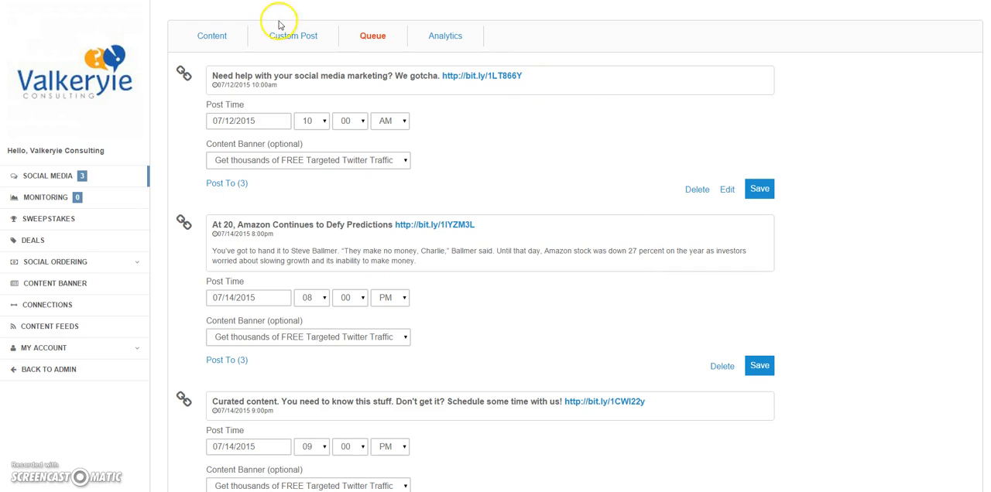
Step: Start a custom post from the Content area and set its post type to Image
{"action": "left_click", "coordinate": [210, 36]}
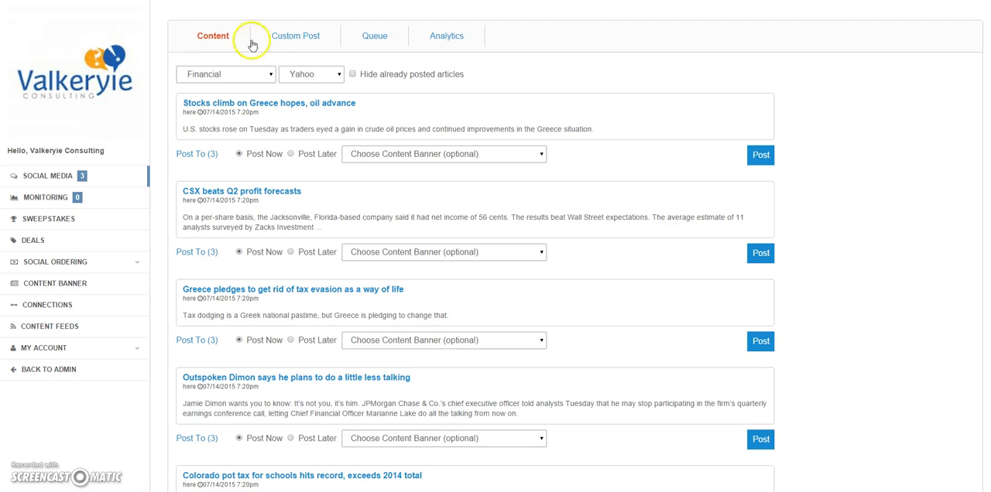
{"action": "left_click", "coordinate": [296, 36]}
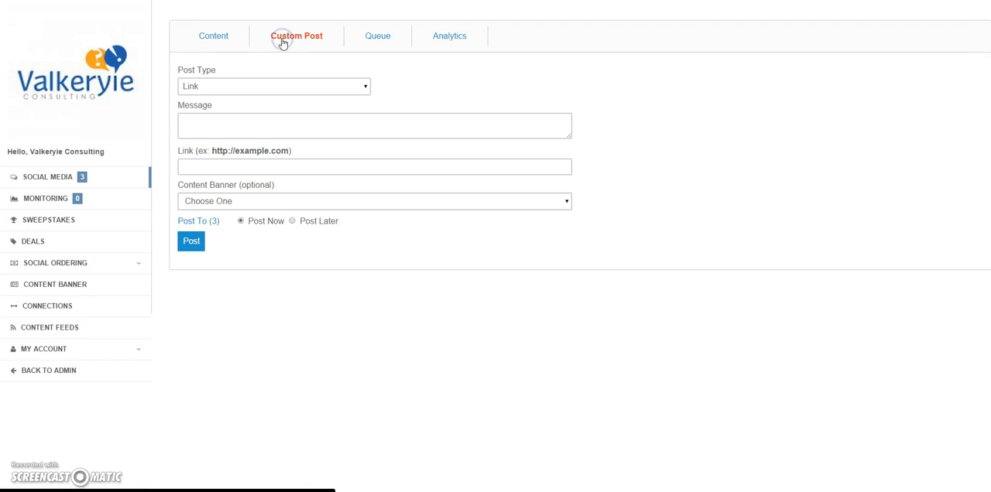
{"action": "left_click", "coordinate": [272, 87]}
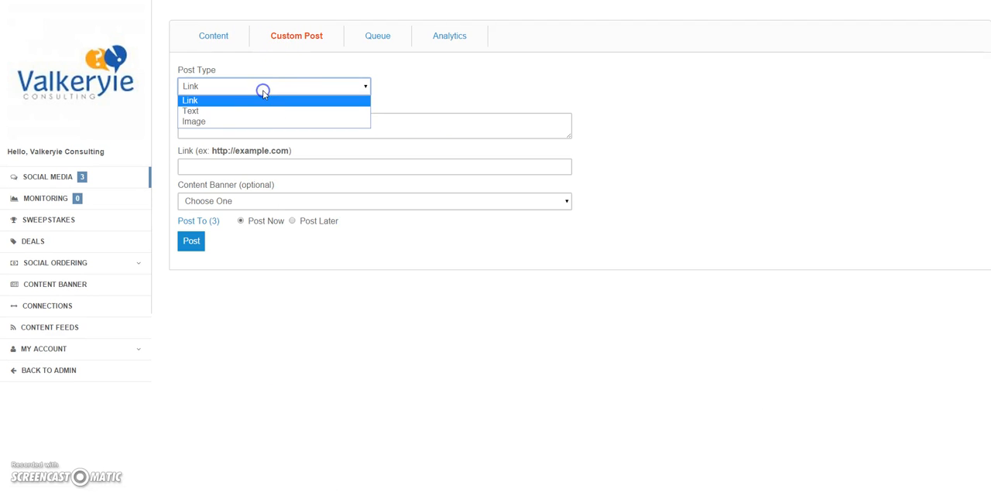
{"action": "mouse_move", "coordinate": [263, 87]}
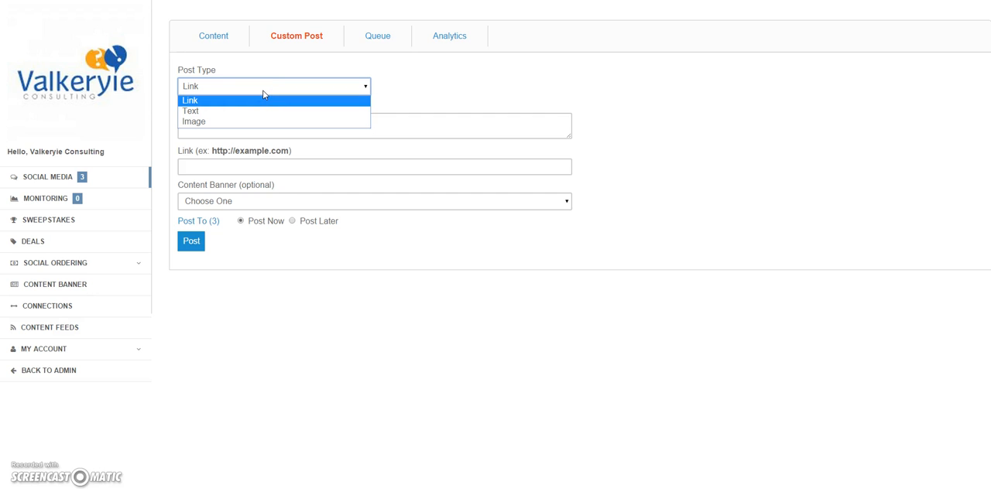
{"action": "left_click", "coordinate": [189, 112]}
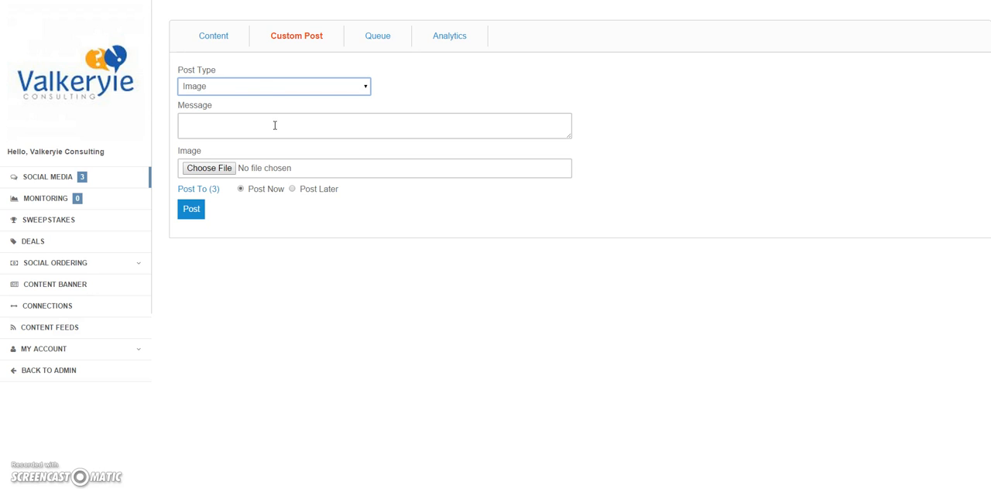
{"action": "mouse_move", "coordinate": [449, 36]}
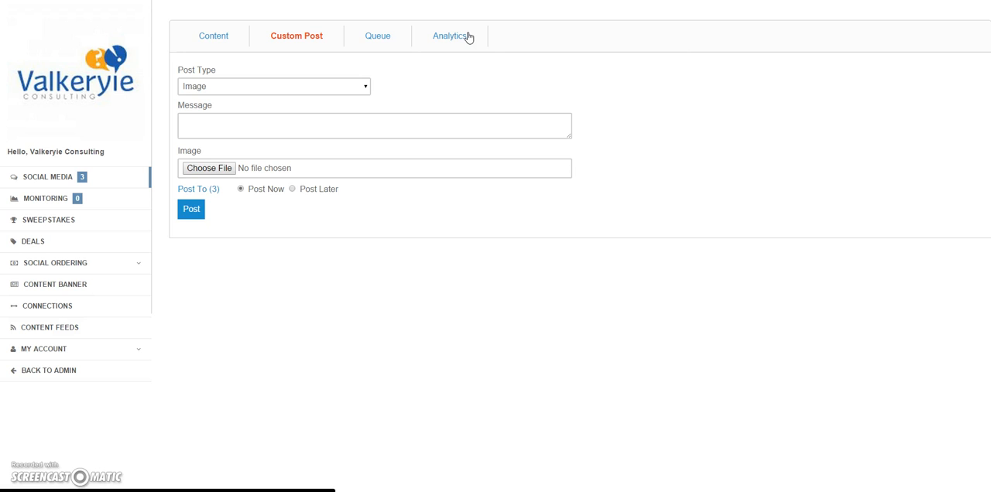
{"action": "mouse_move", "coordinate": [412, 81]}
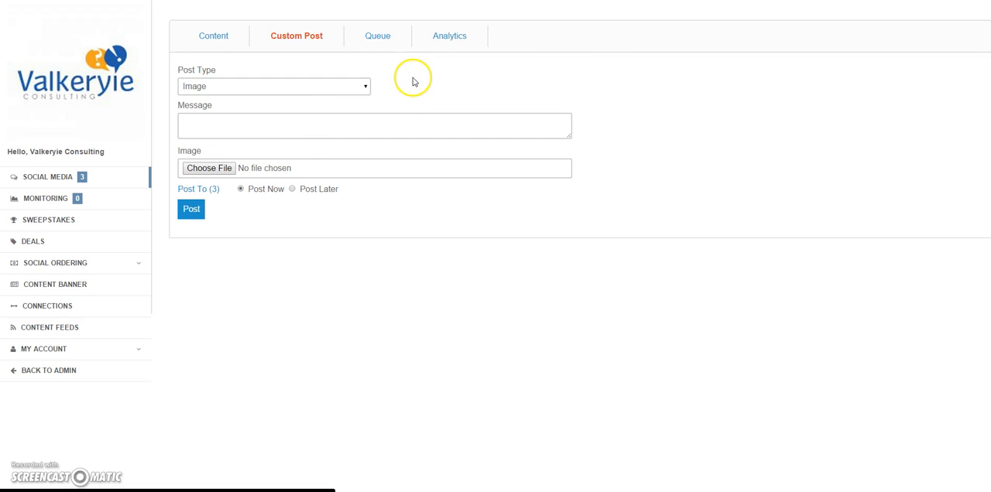
{"action": "mouse_move", "coordinate": [45, 198]}
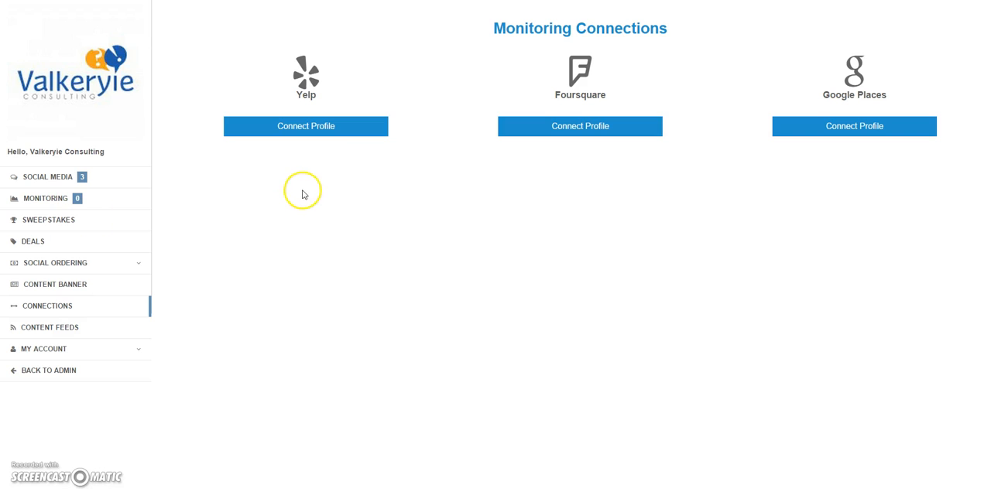
{"action": "mouse_move", "coordinate": [303, 195]}
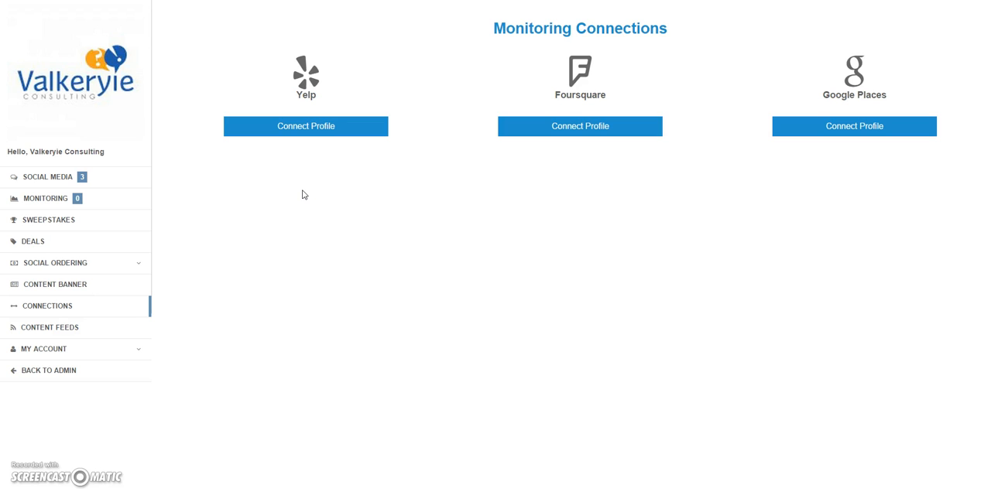
{"action": "mouse_move", "coordinate": [854, 74]}
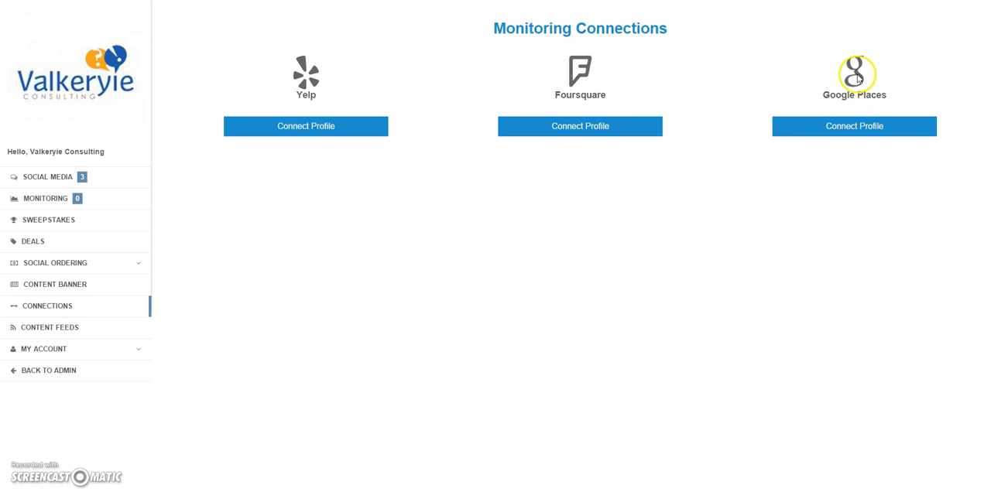
{"action": "mouse_move", "coordinate": [854, 74]}
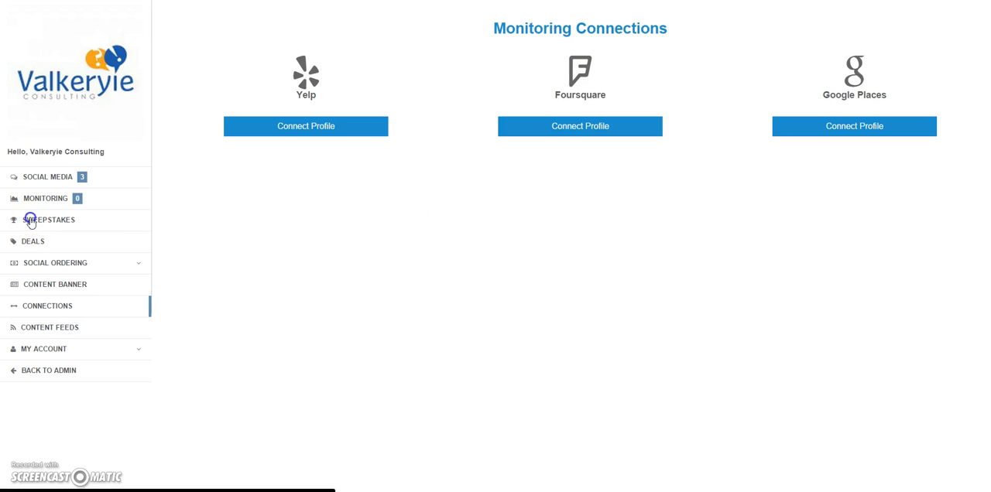
Step: Add a sweepstake titled 'My Sweepstapks' with description 'Enter to win.' and save it
{"action": "left_click", "coordinate": [48, 220]}
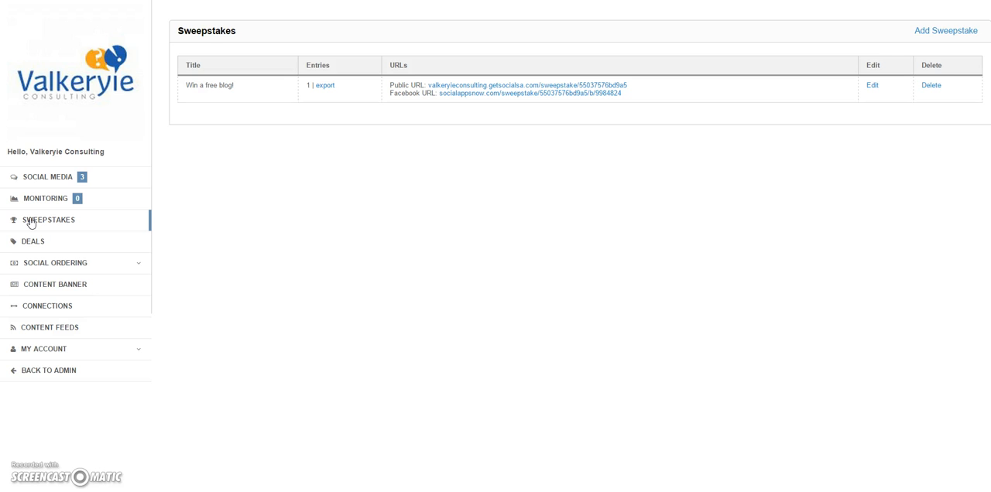
{"action": "mouse_move", "coordinate": [851, 72]}
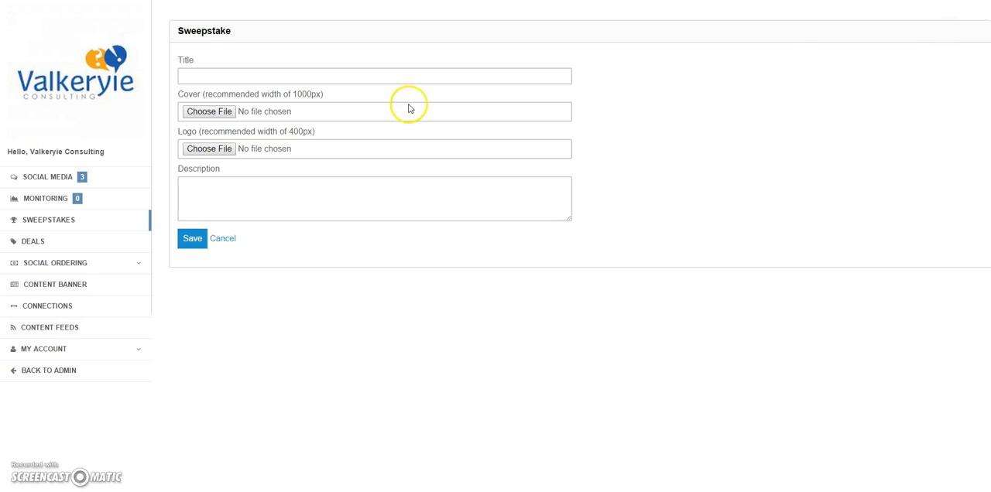
{"action": "left_click", "coordinate": [375, 74]}
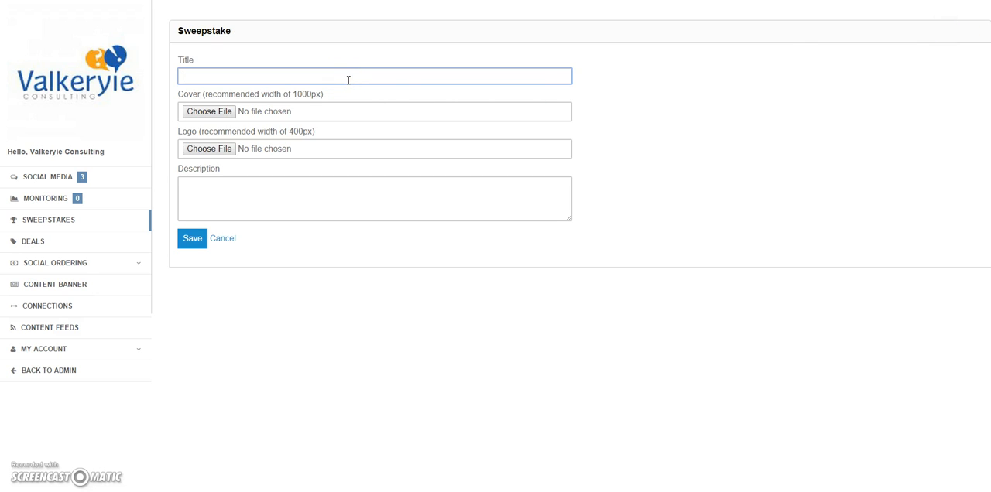
{"action": "type", "text": "My"}
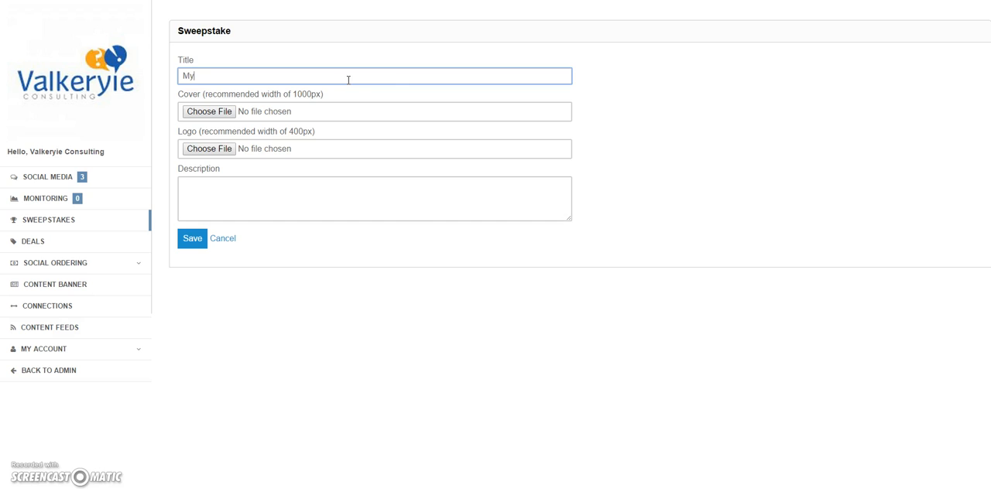
{"action": "type", "text": "Sweepst"}
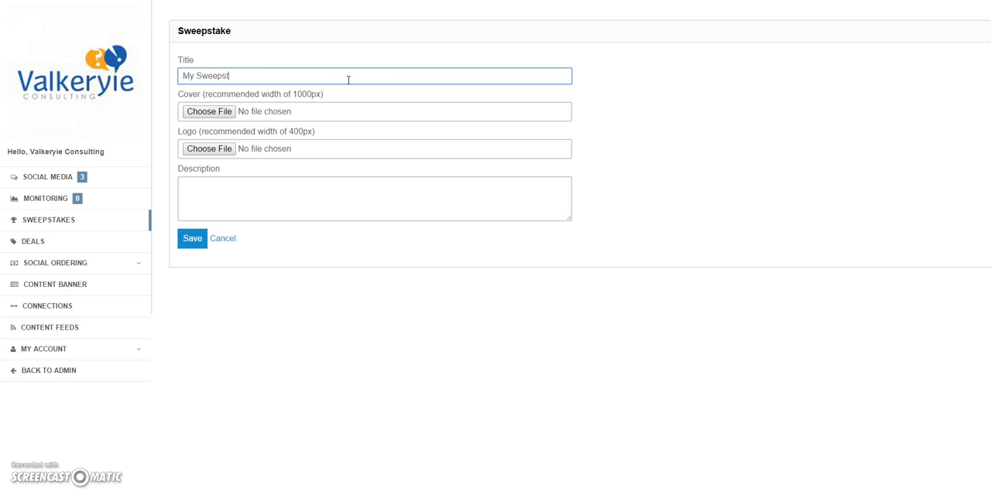
{"action": "type", "text": "apks"}
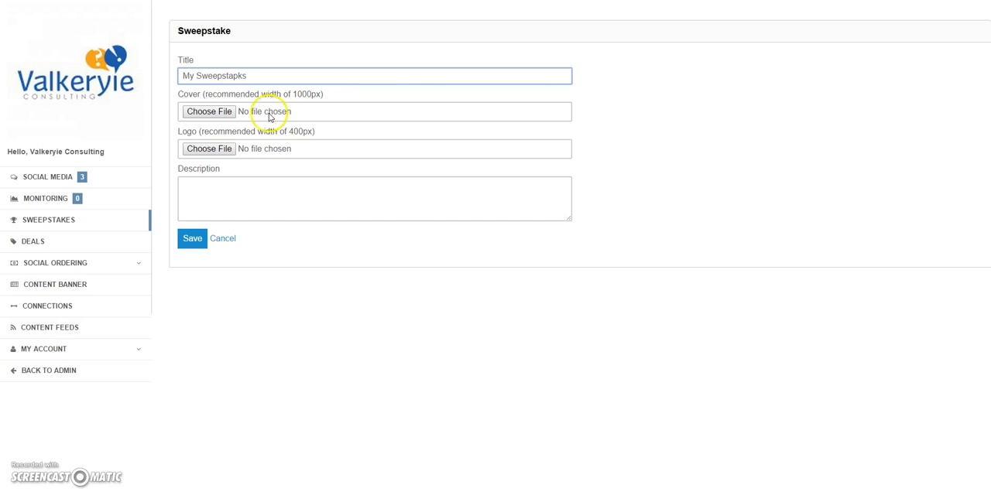
{"action": "mouse_move", "coordinate": [209, 149]}
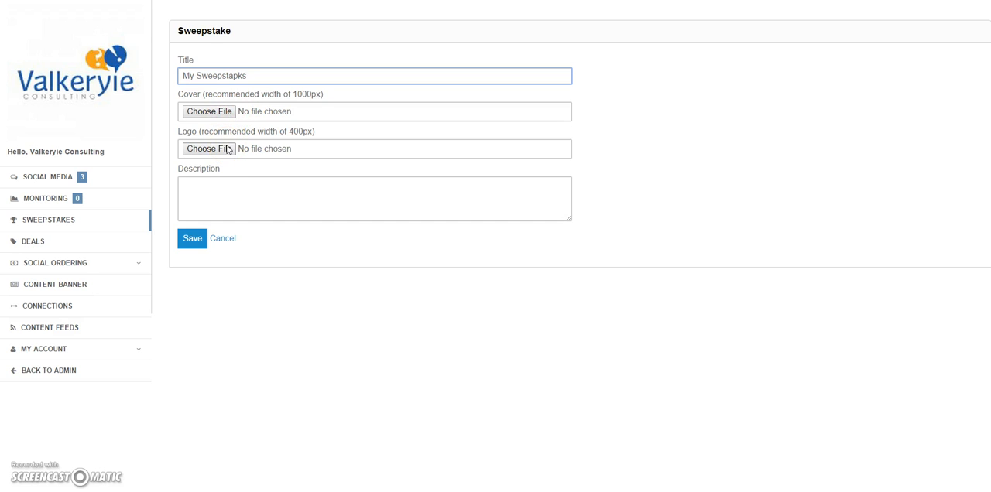
{"action": "type", "text": "Enter"}
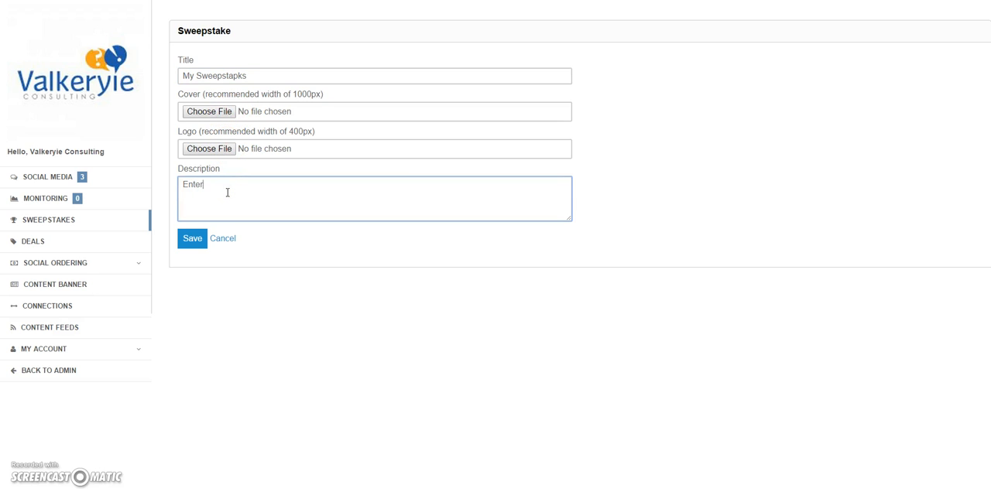
{"action": "type", "text": "to win."}
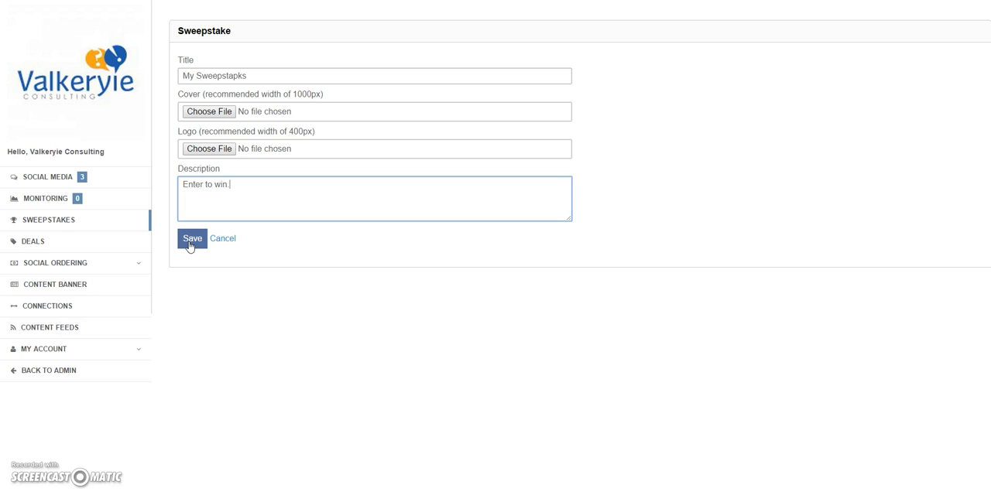
{"action": "left_click", "coordinate": [192, 238]}
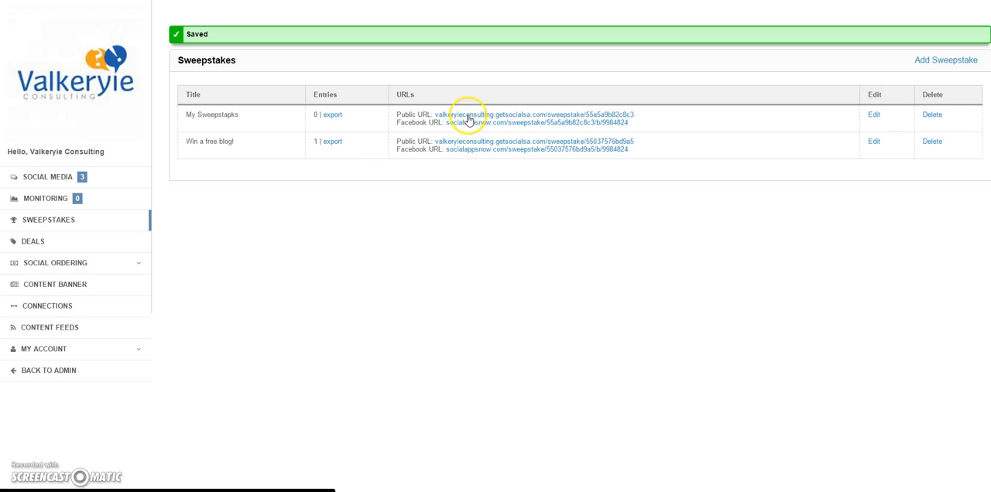
Step: Check the public and Facebook URLs of the two listed sweepstakes
{"action": "left_click", "coordinate": [535, 115]}
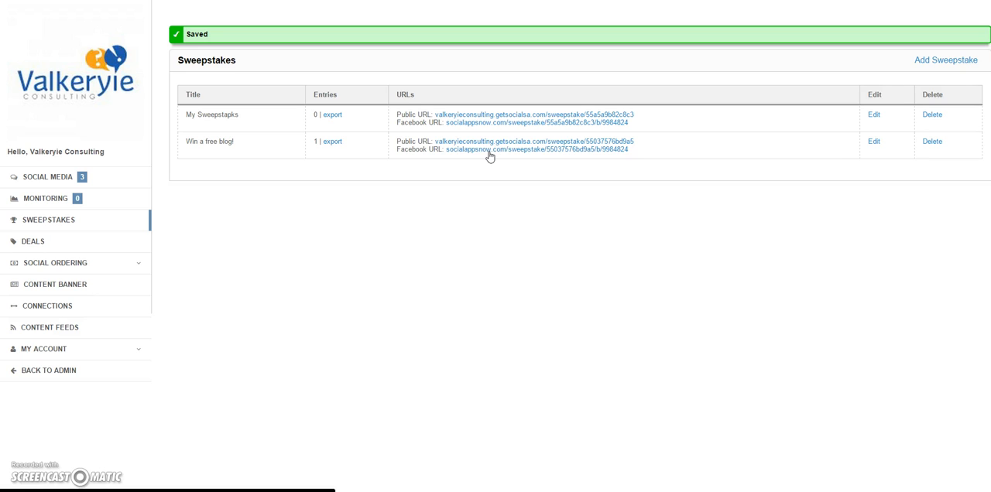
{"action": "left_click", "coordinate": [534, 141]}
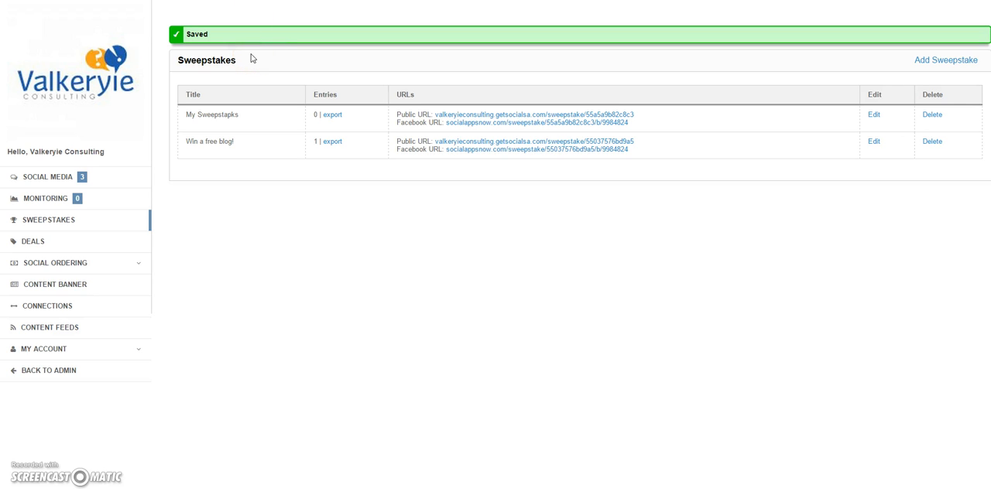
{"action": "mouse_move", "coordinate": [32, 241]}
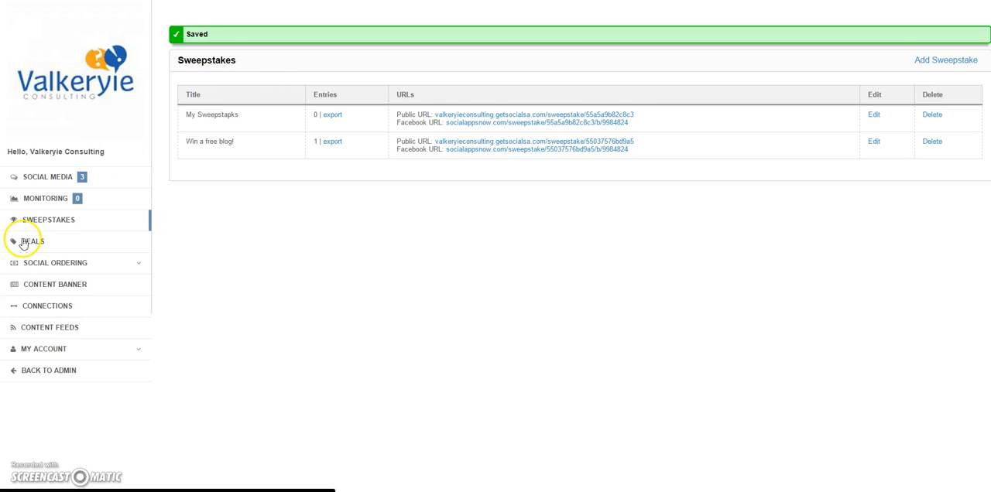
Step: Add a deal titled 'Our Deal' with description 'Here is my deal.', save it, and check its listed URLs
{"action": "left_click", "coordinate": [32, 241]}
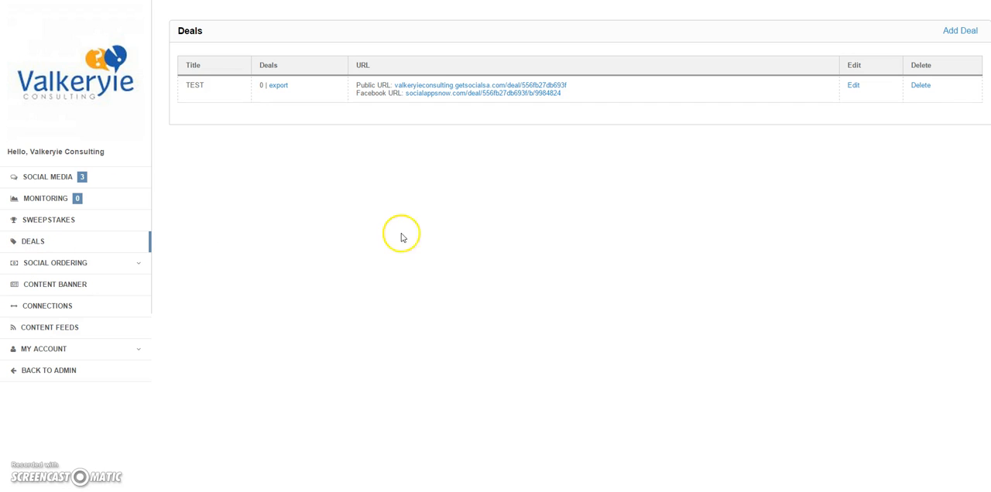
{"action": "mouse_move", "coordinate": [387, 187]}
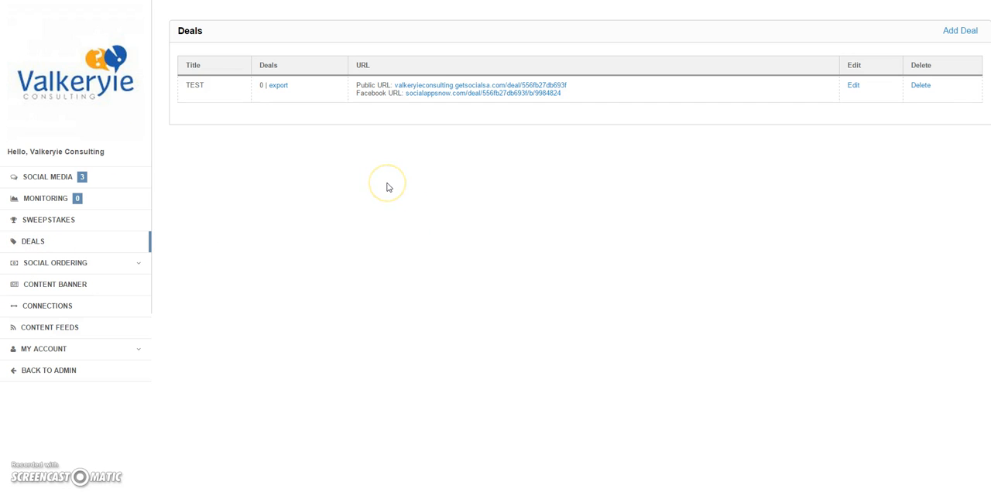
{"action": "mouse_move", "coordinate": [389, 187]}
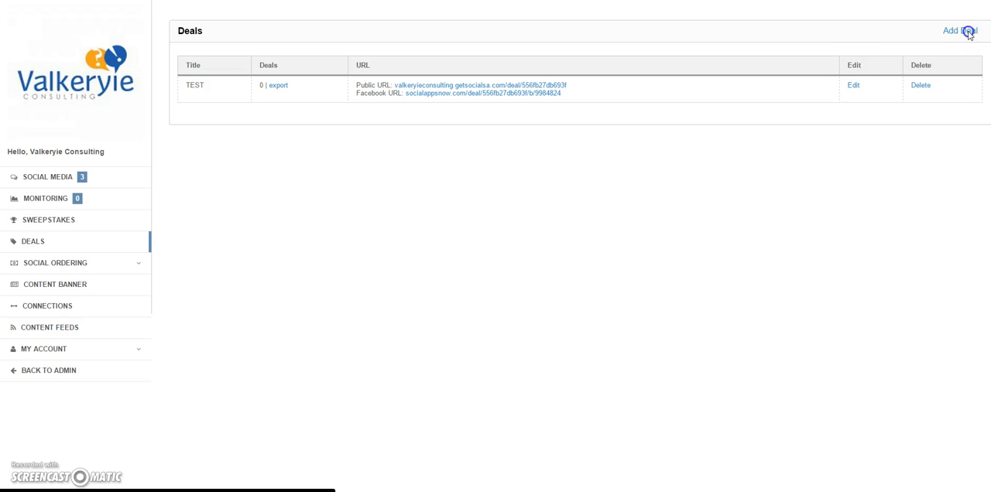
{"action": "left_click", "coordinate": [956, 30]}
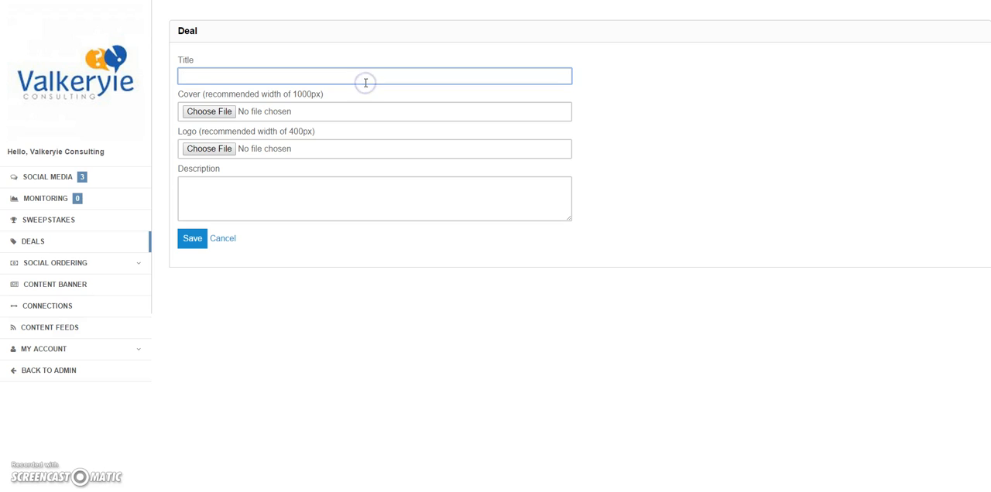
{"action": "type", "text": "Our Deal"}
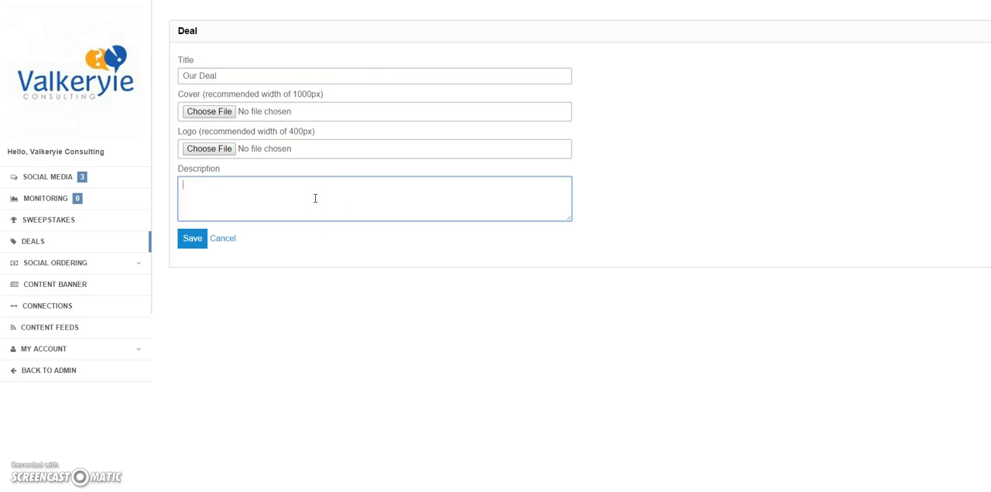
{"action": "type", "text": "Here is m"}
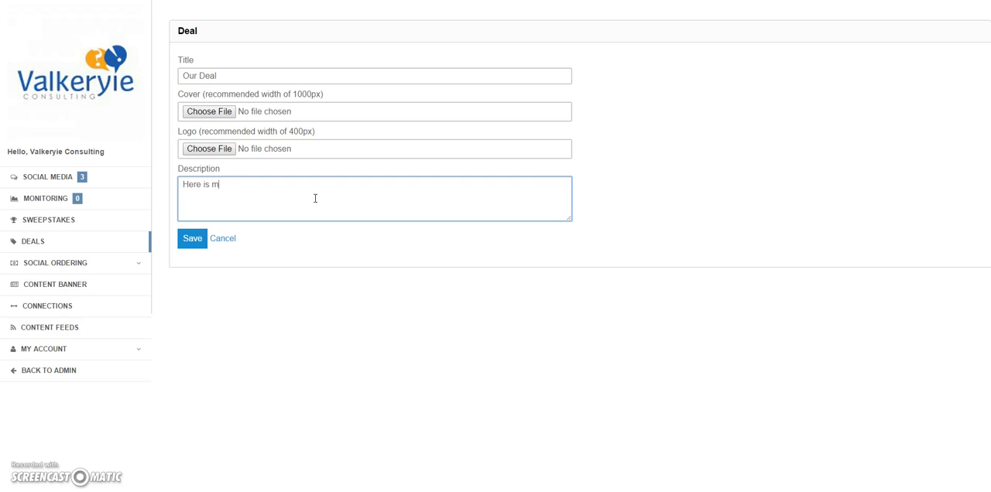
{"action": "type", "text": "y deal."}
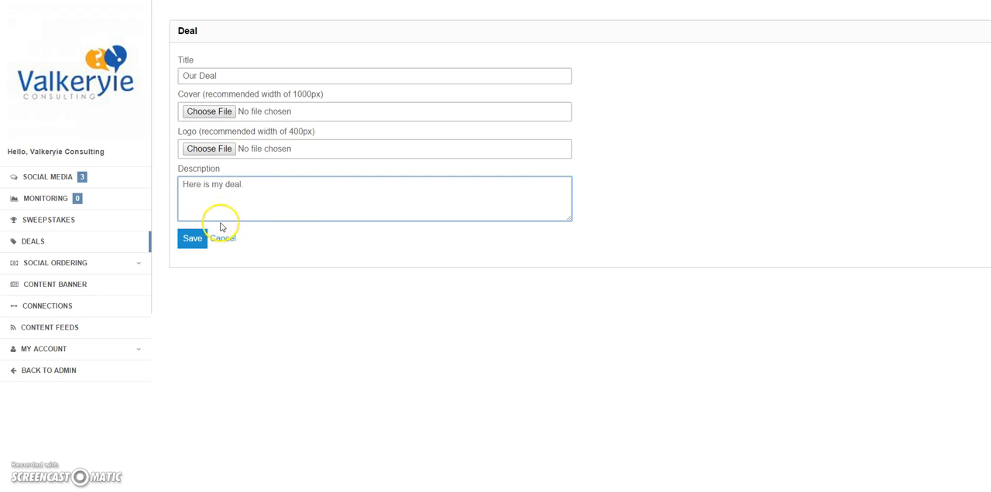
{"action": "left_click", "coordinate": [192, 239]}
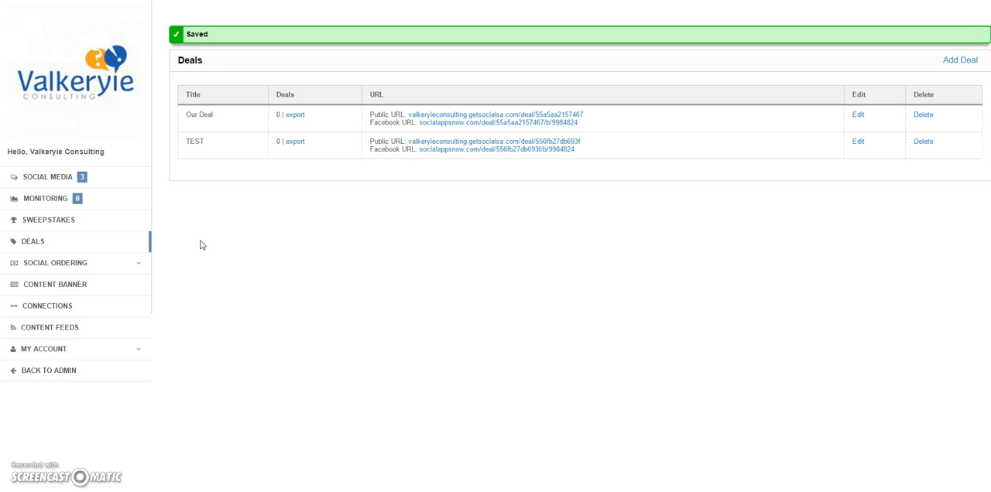
{"action": "left_click", "coordinate": [495, 115]}
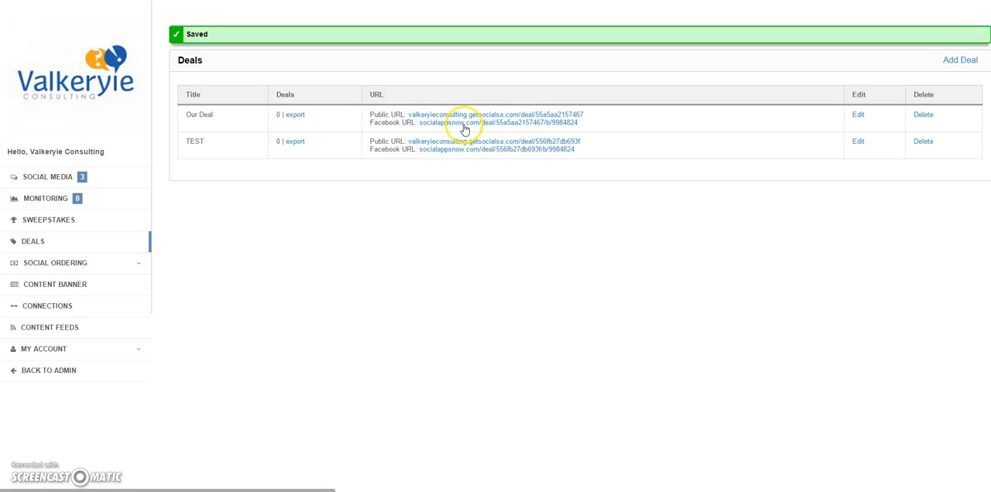
{"action": "left_click", "coordinate": [495, 115]}
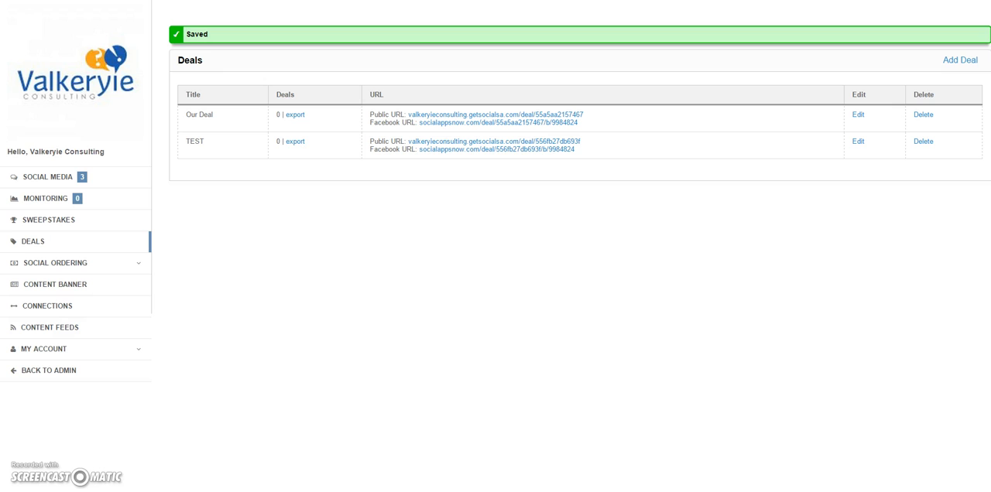
{"action": "mouse_move", "coordinate": [267, 257]}
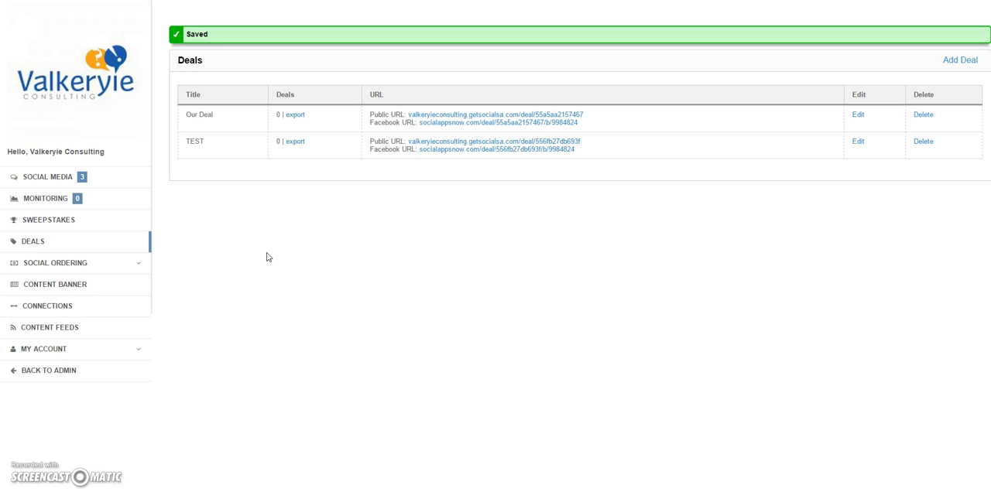
{"action": "mouse_move", "coordinate": [49, 263]}
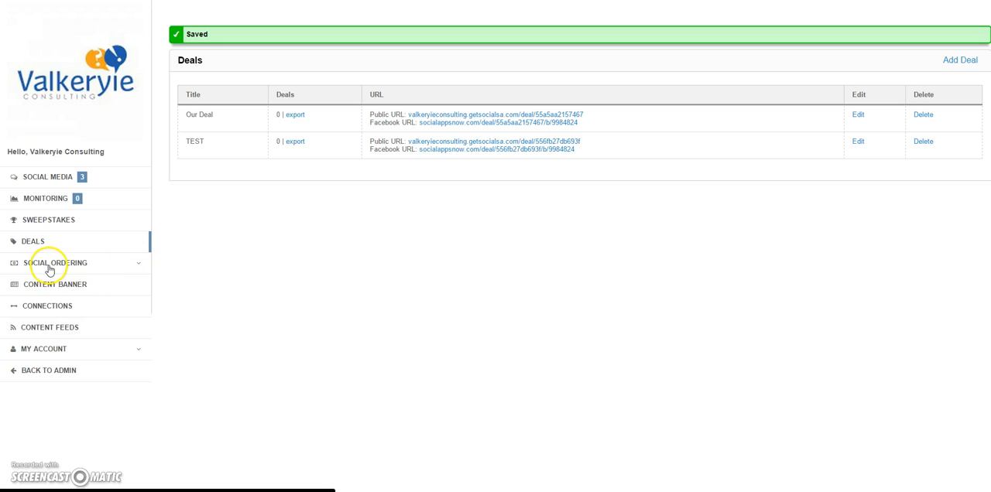
Step: Review the Social Ordering configuration and preview its public ordering page
{"action": "left_click", "coordinate": [56, 263]}
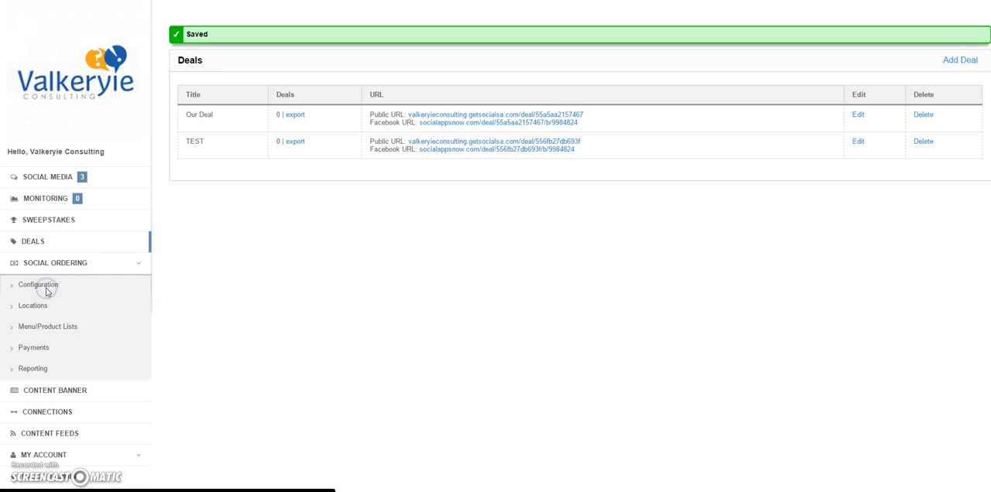
{"action": "left_click", "coordinate": [37, 284]}
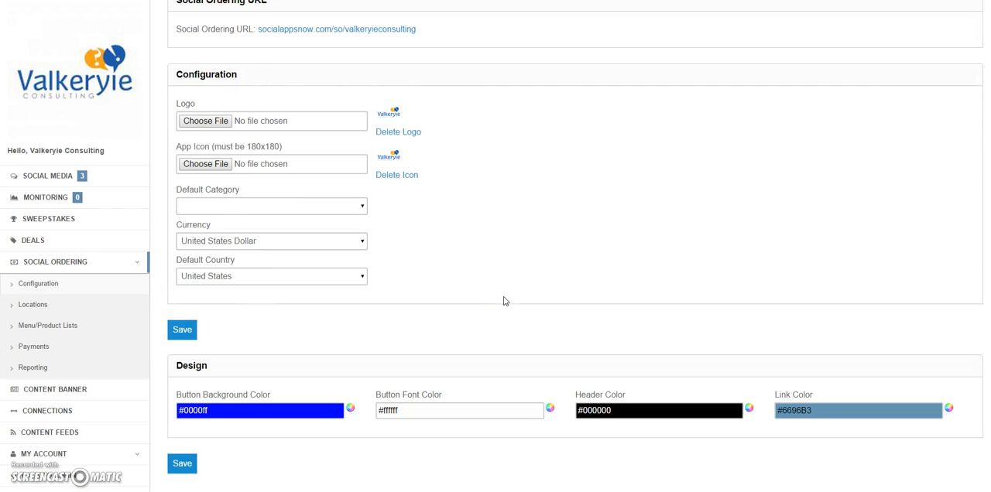
{"action": "scroll", "scroll_direction": "up", "scroll_amount": 3}
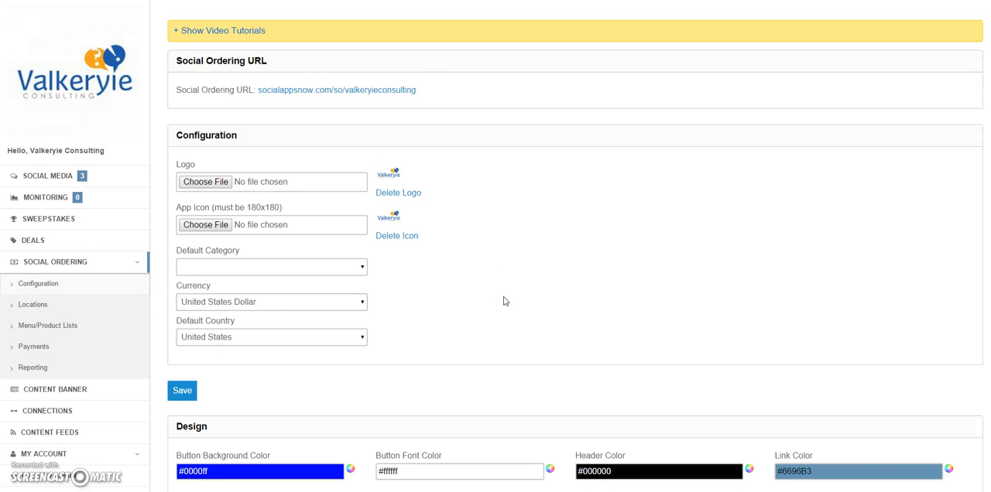
{"action": "left_click", "coordinate": [338, 90]}
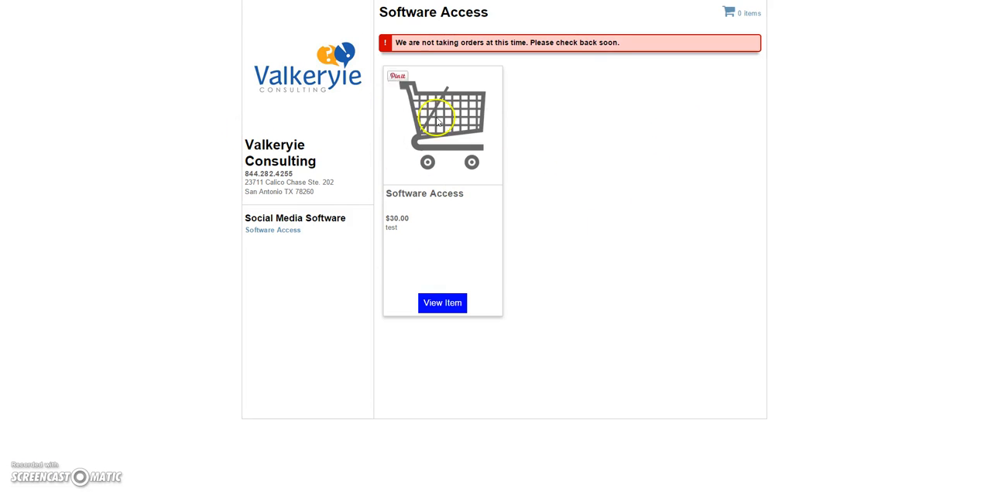
{"action": "mouse_move", "coordinate": [671, 254]}
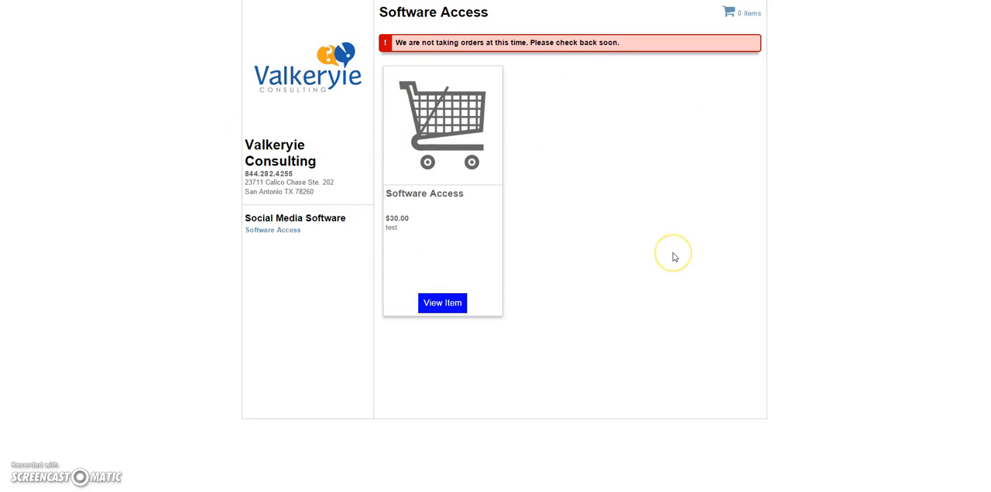
{"action": "left_click", "coordinate": [443, 303]}
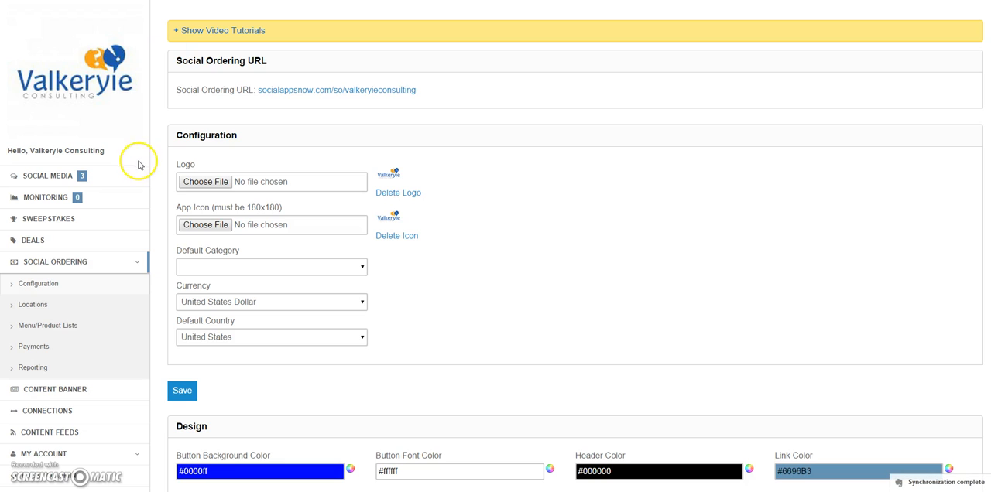
{"action": "mouse_move", "coordinate": [52, 325]}
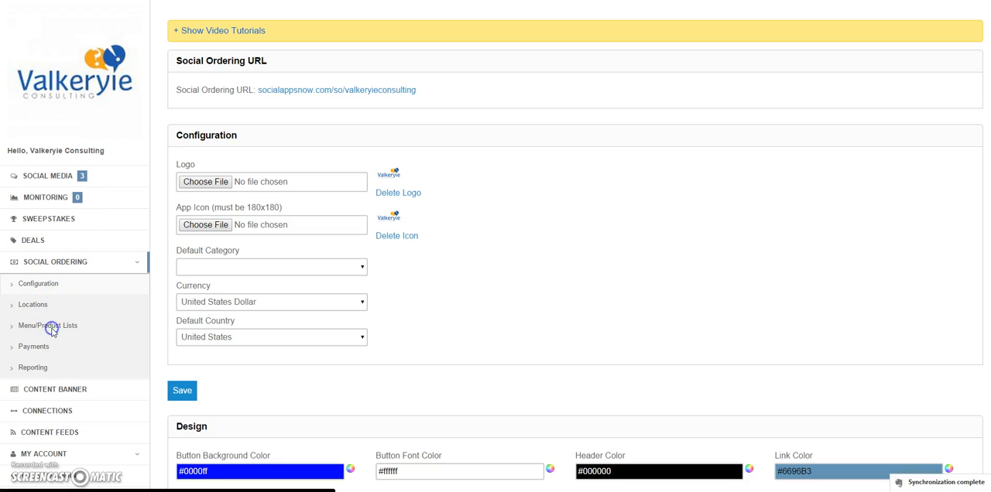
Step: View the Social Media Management product list, then the Stripe and cash payment settings
{"action": "left_click", "coordinate": [46, 325]}
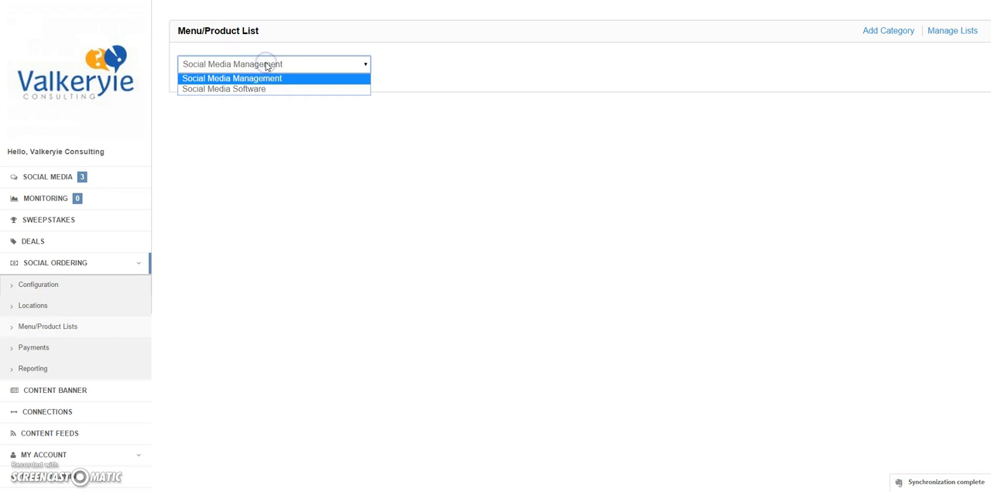
{"action": "left_click", "coordinate": [232, 78]}
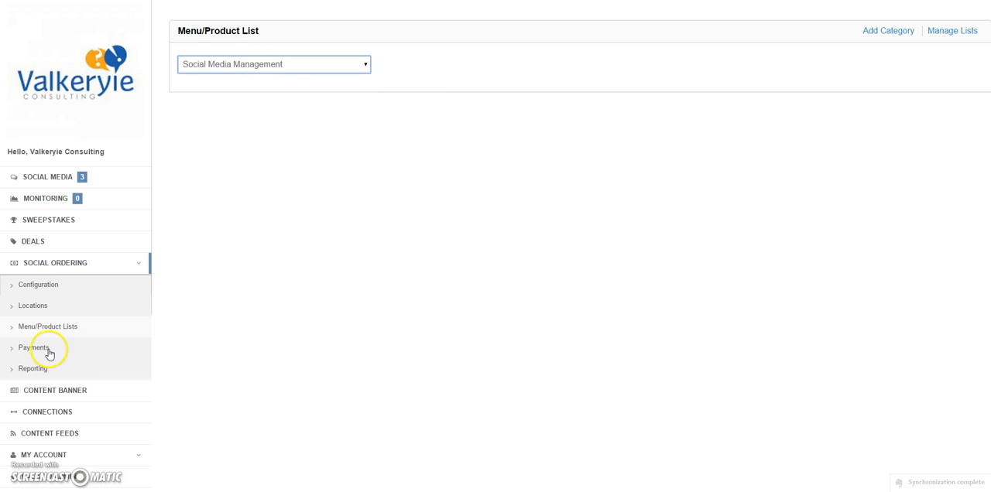
{"action": "left_click", "coordinate": [34, 347]}
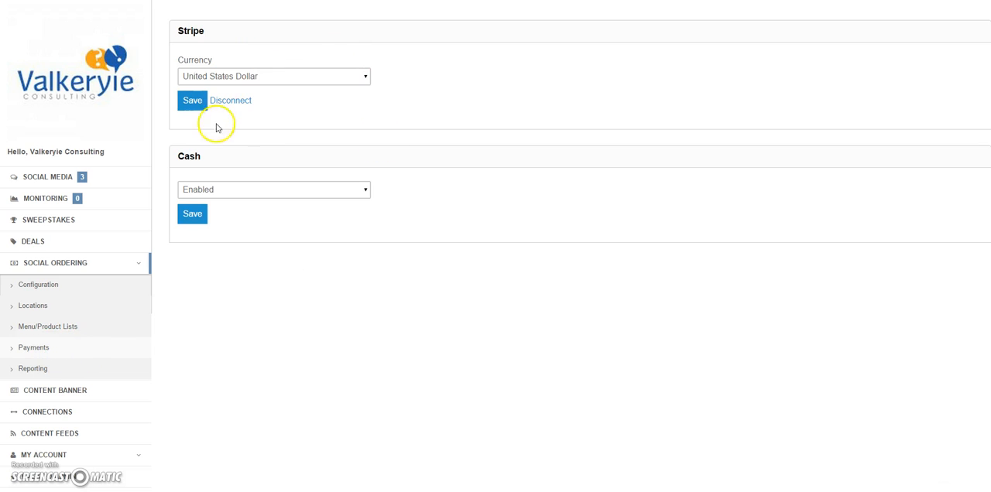
{"action": "mouse_move", "coordinate": [297, 56]}
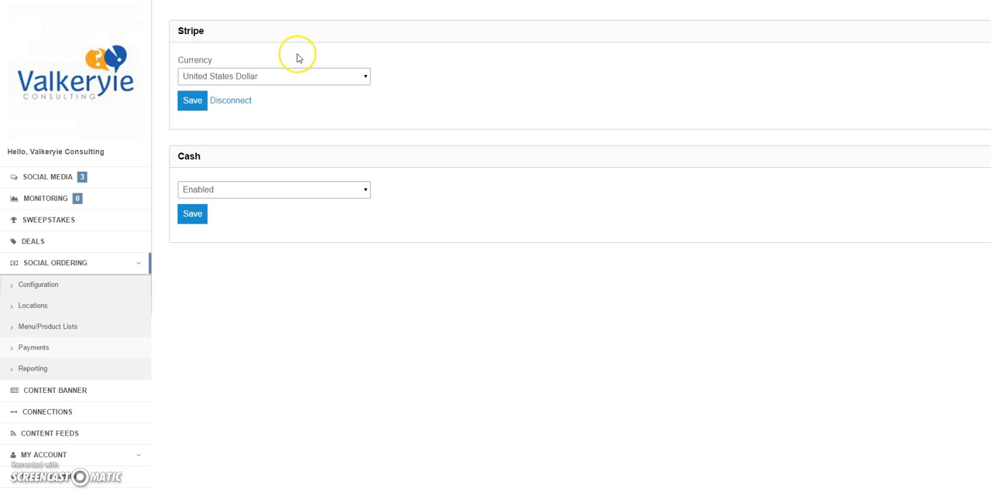
{"action": "mouse_move", "coordinate": [297, 59]}
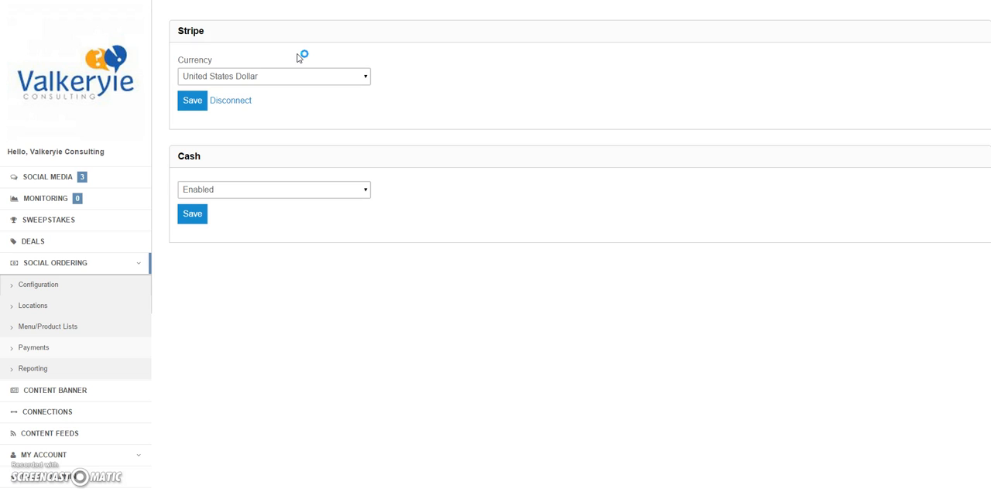
{"action": "mouse_move", "coordinate": [47, 395]}
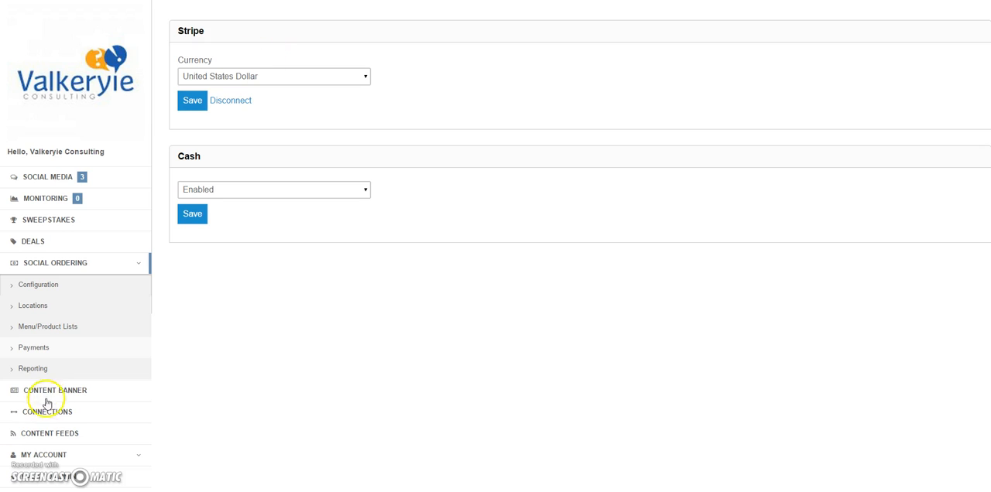
Step: Start a new content banner template from the Content Banner section
{"action": "left_click", "coordinate": [56, 390]}
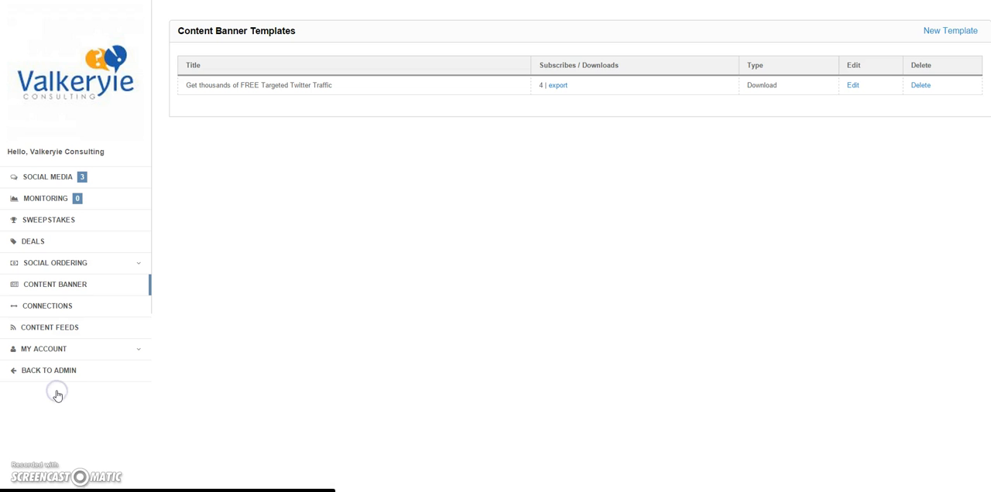
{"action": "mouse_move", "coordinate": [337, 83]}
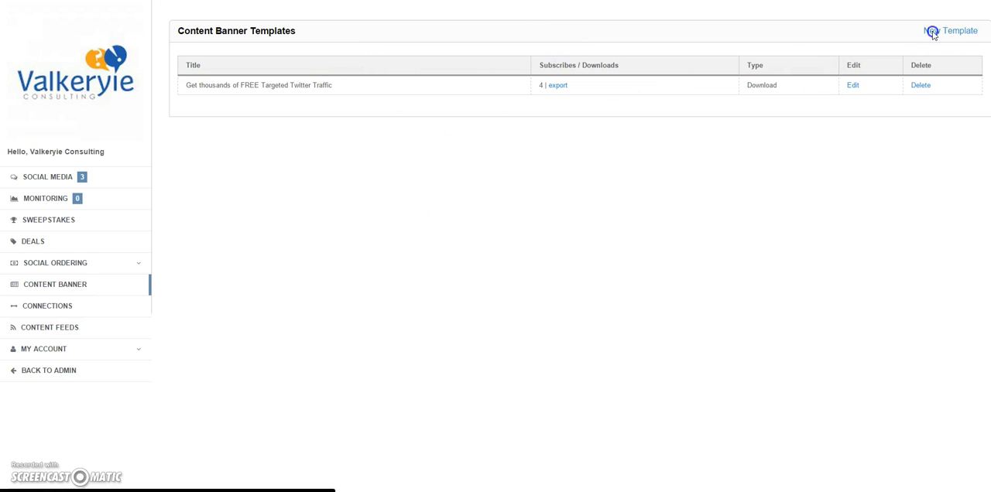
{"action": "left_click", "coordinate": [959, 31]}
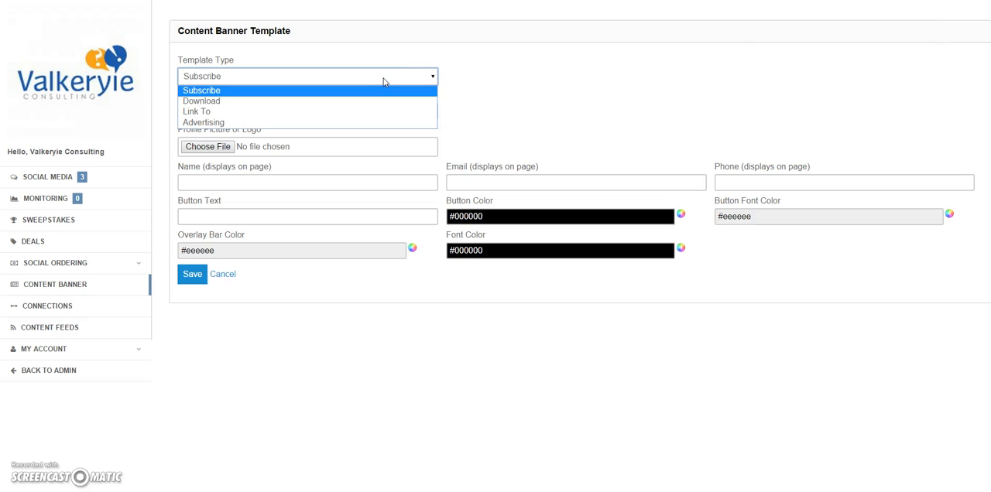
{"action": "mouse_move", "coordinate": [372, 111]}
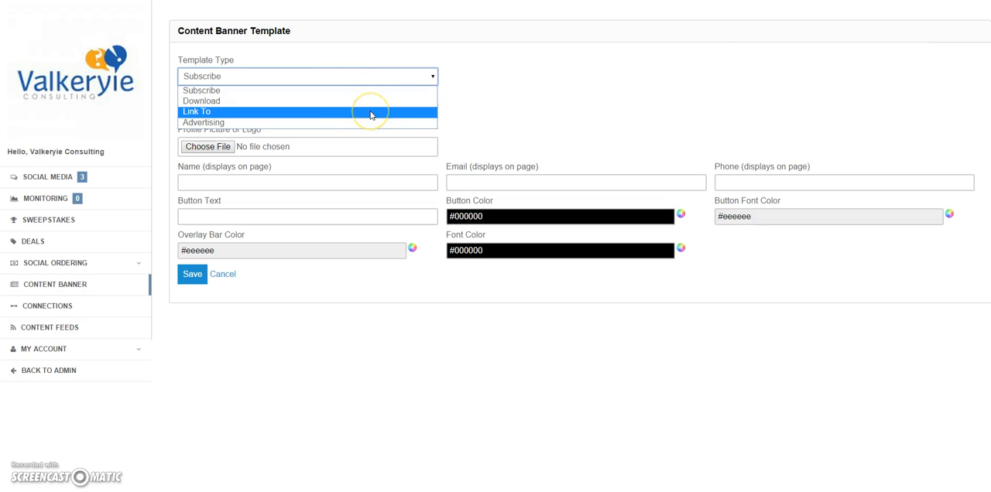